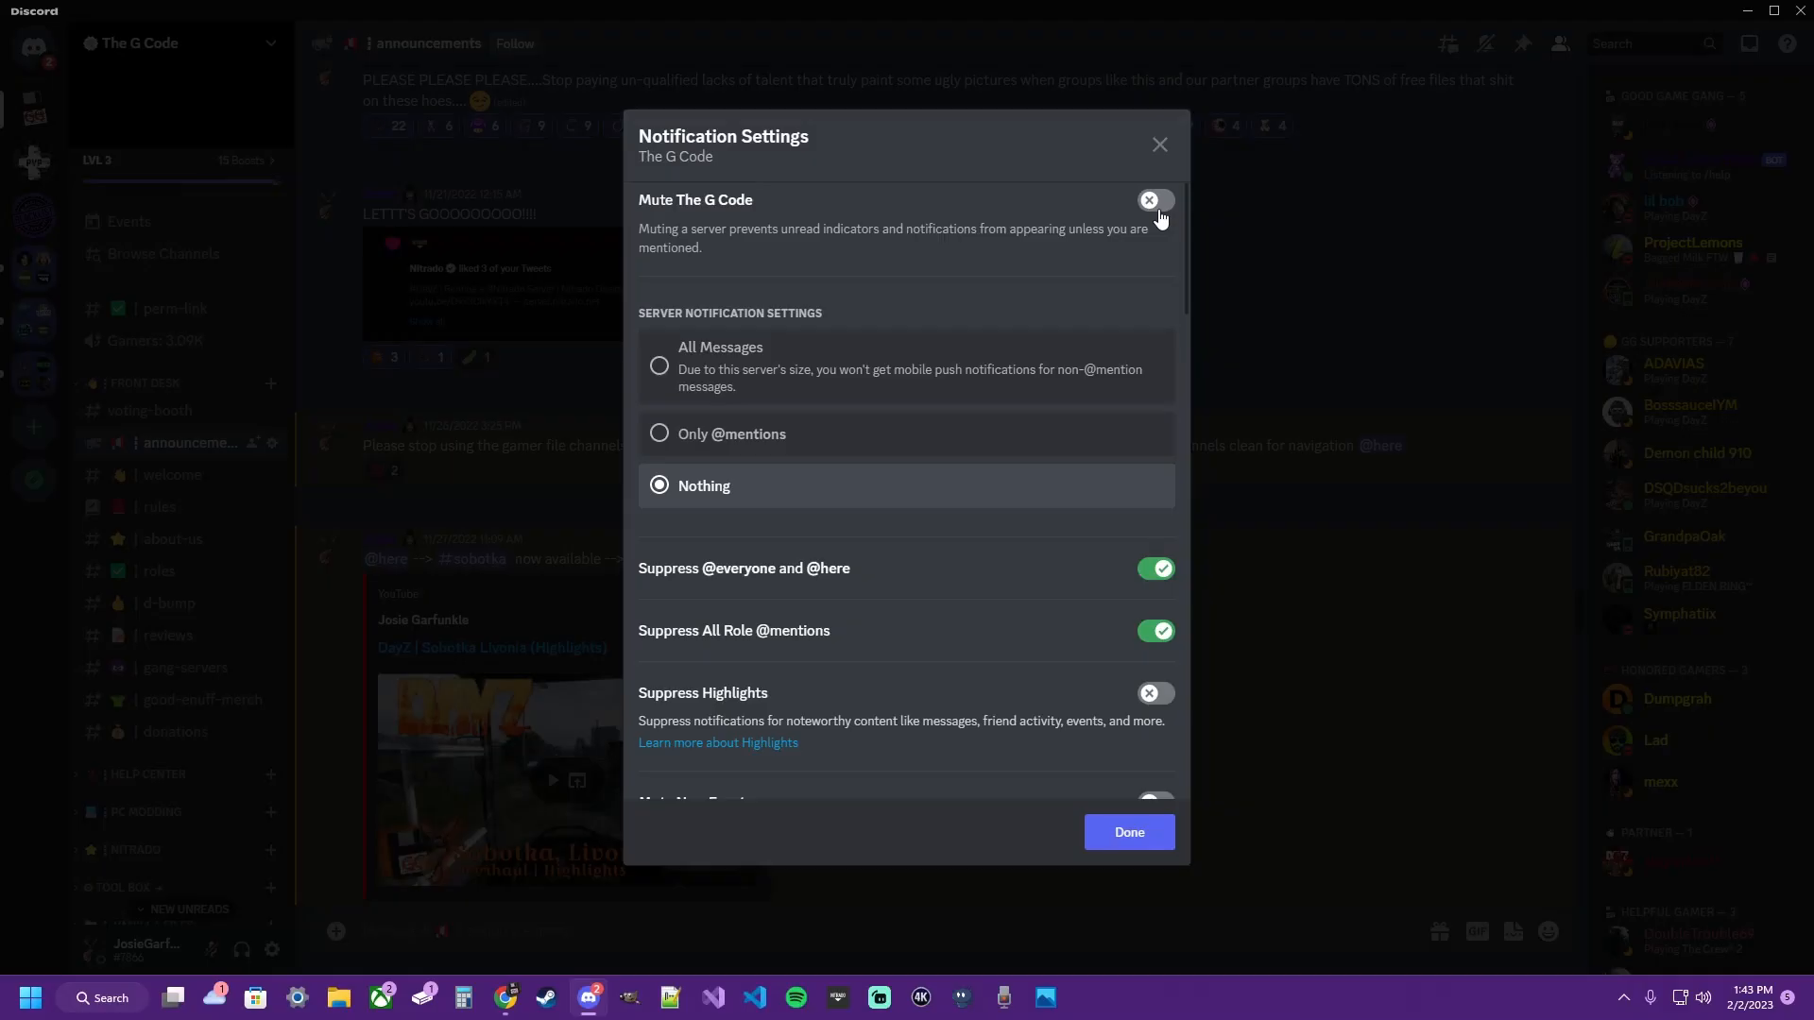
{"action": "left_click", "coordinate": [1154, 201]}
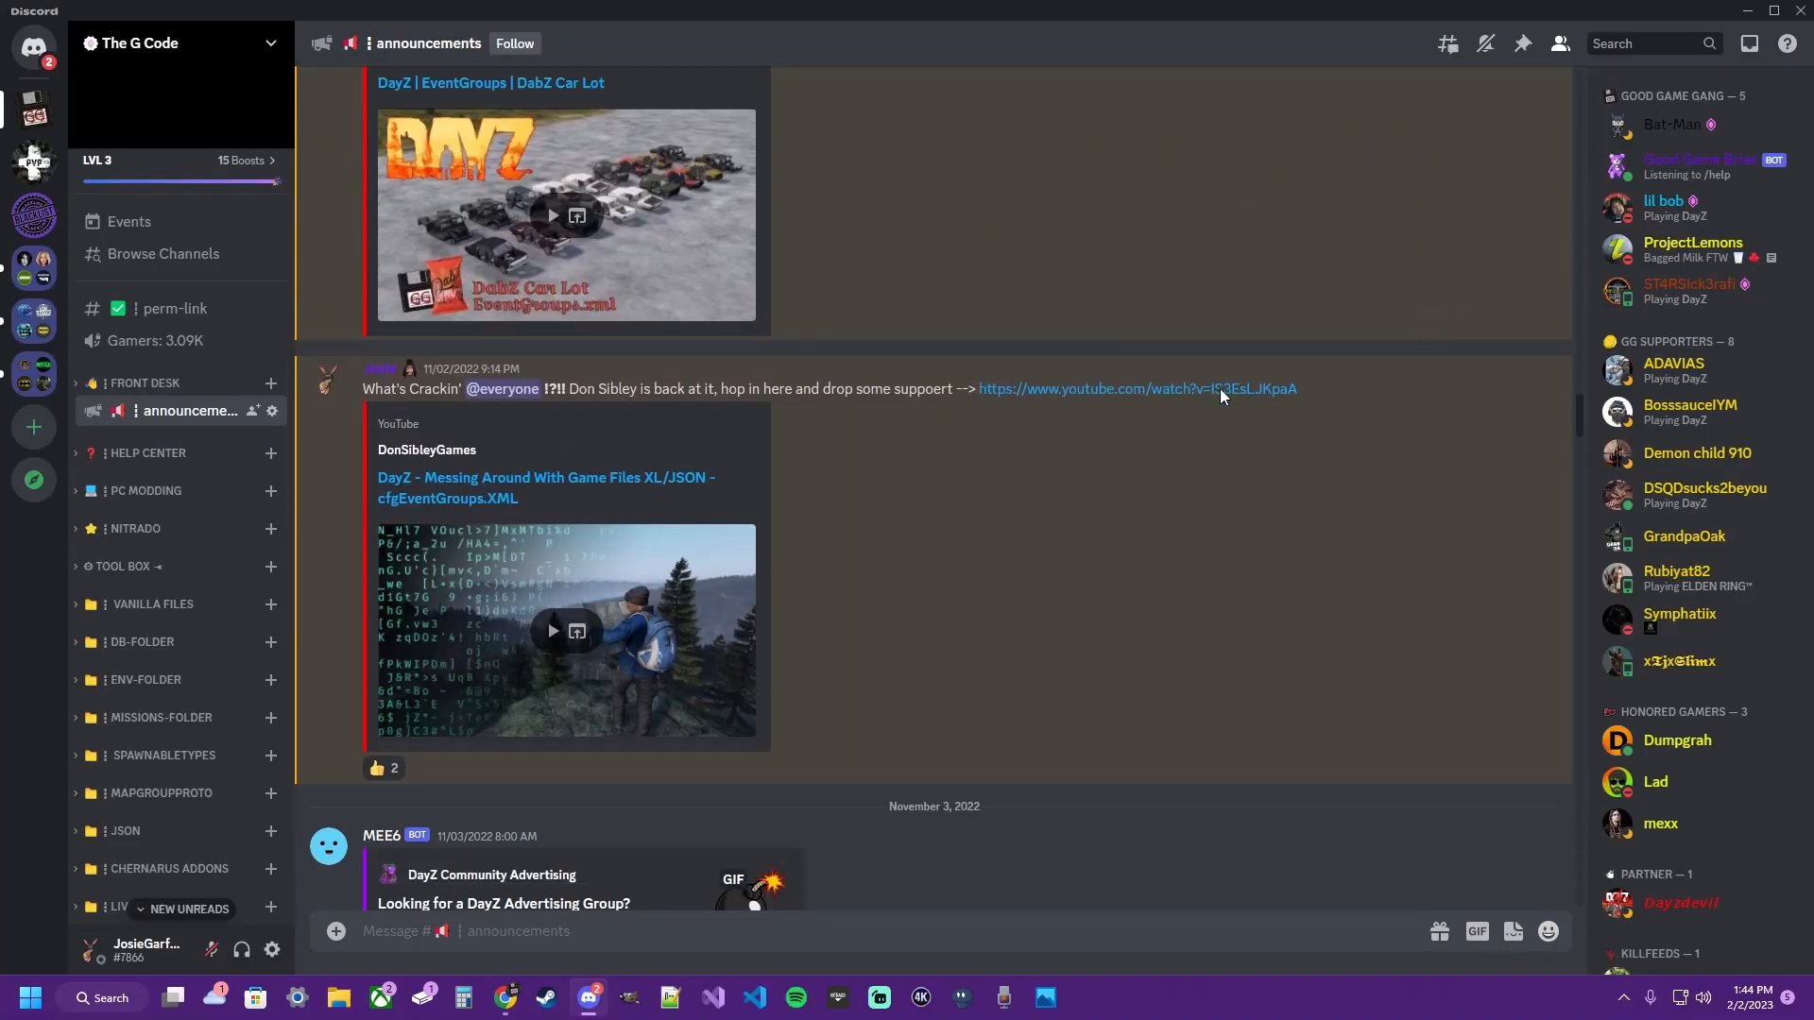
{"action": "scroll", "scroll_direction": "down", "scroll_amount": 3}
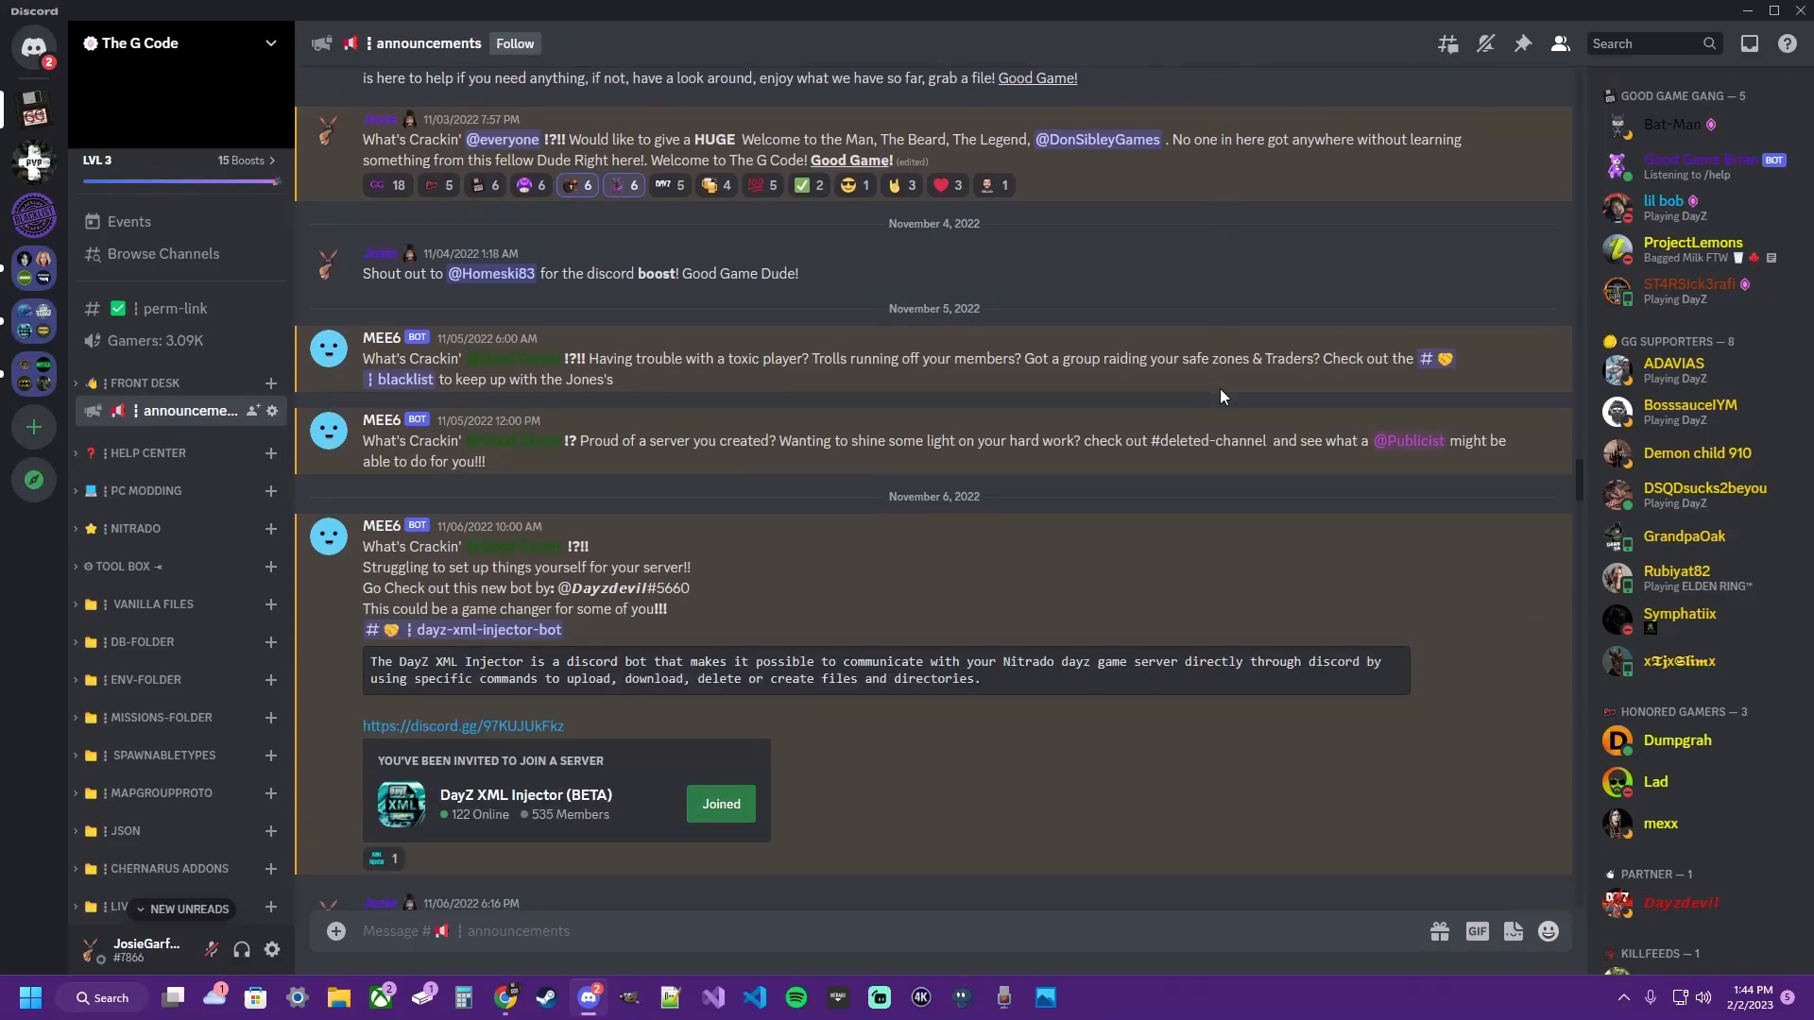
{"action": "scroll", "scroll_direction": "down", "scroll_amount": 3}
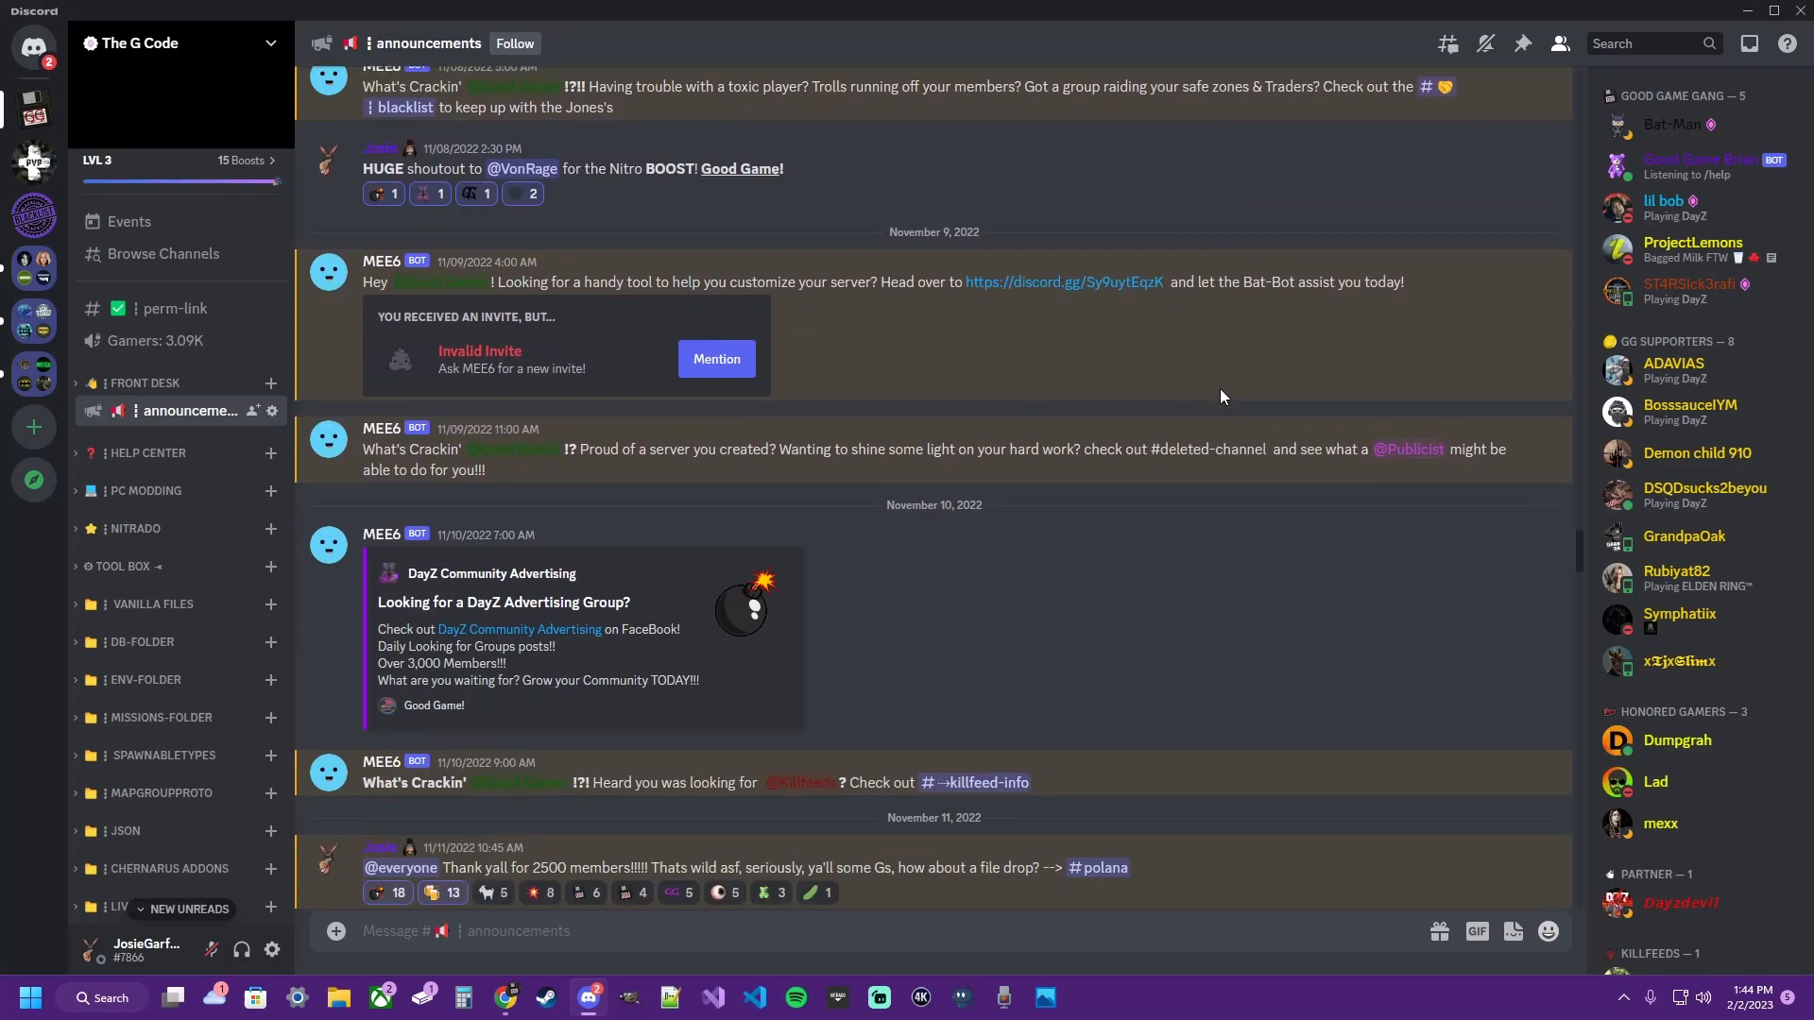
{"action": "scroll", "scroll_direction": "down", "scroll_amount": 3}
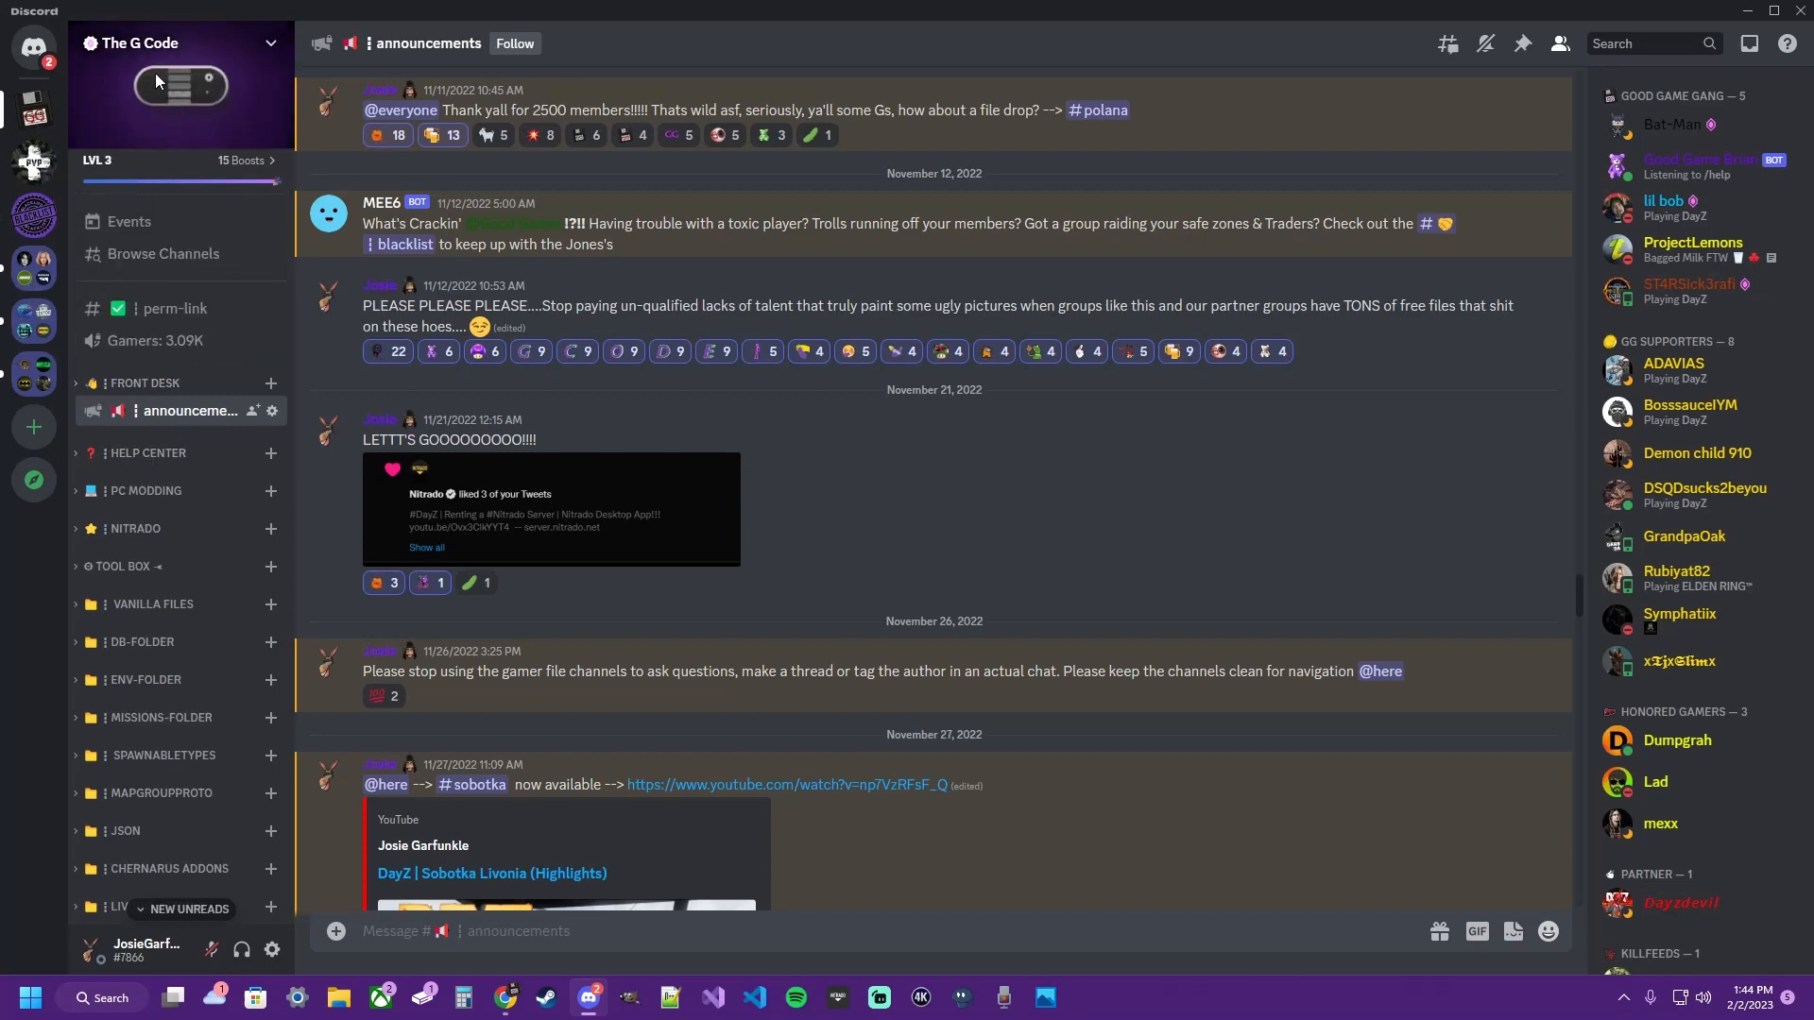
{"action": "scroll", "scroll_direction": "down", "scroll_amount": 3}
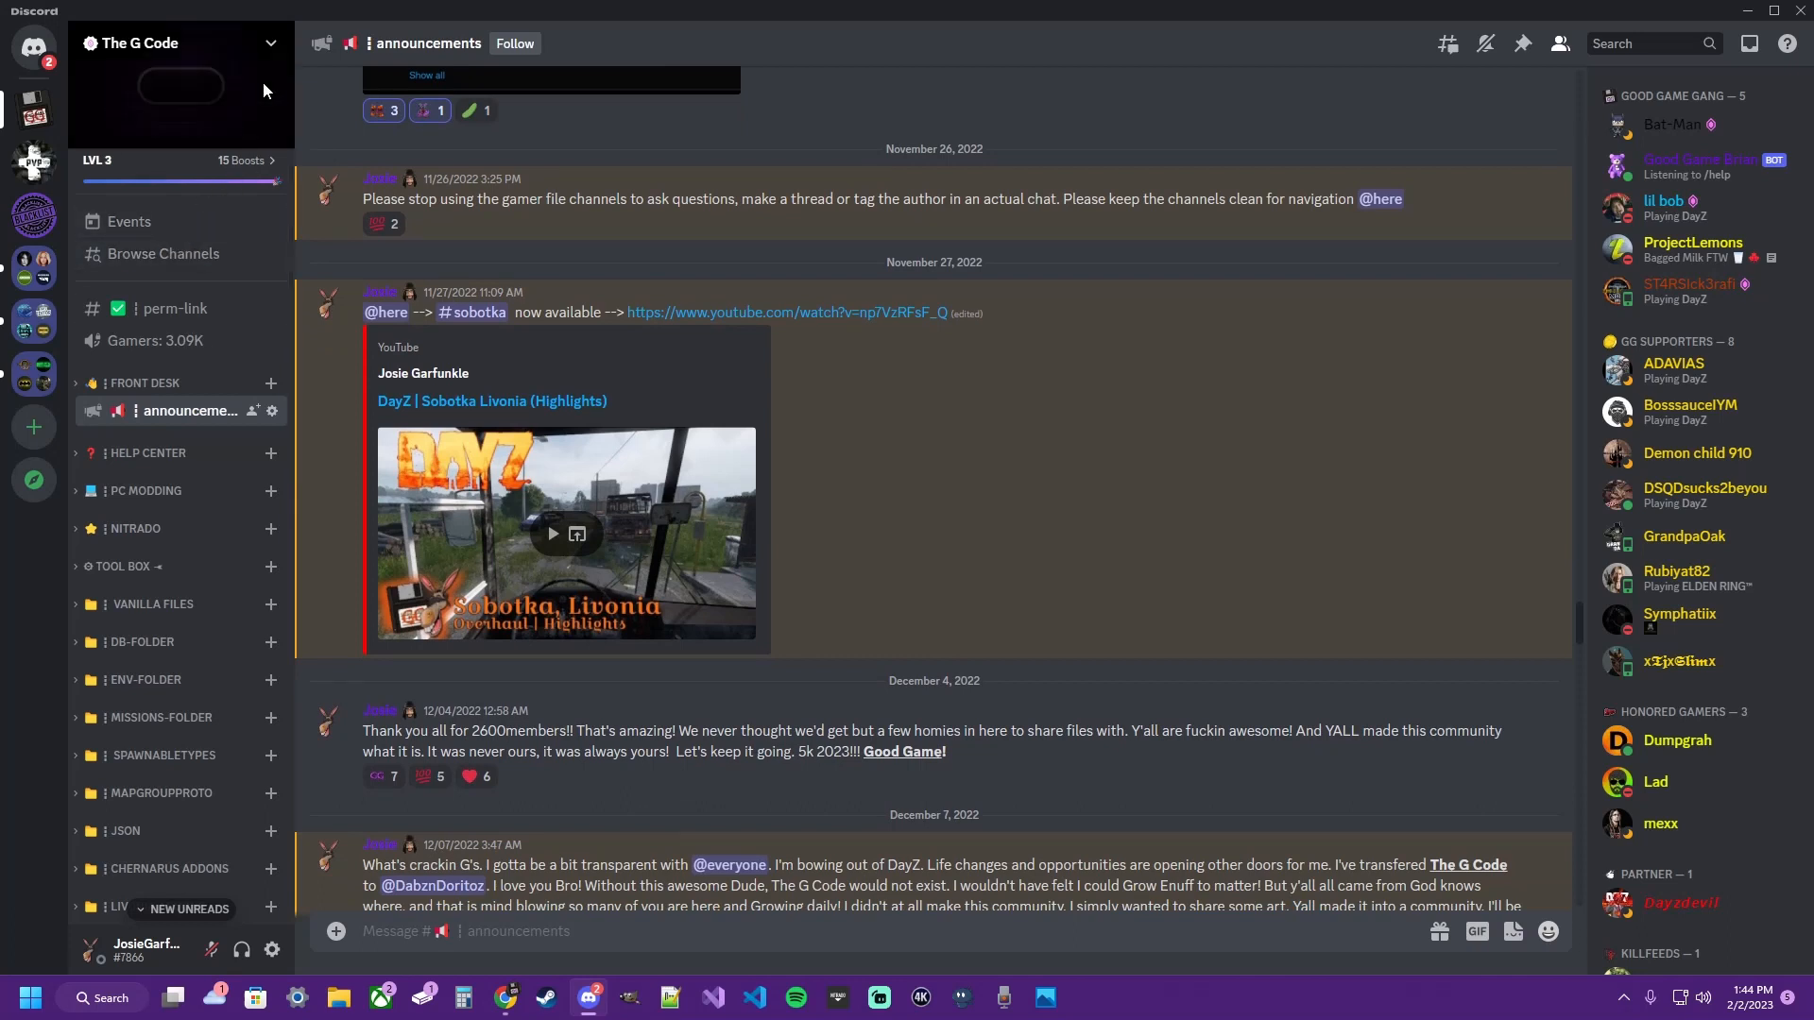
Open Notification Settings for The G Code from the server name menu.
{"action": "left_click", "coordinate": [174, 42]}
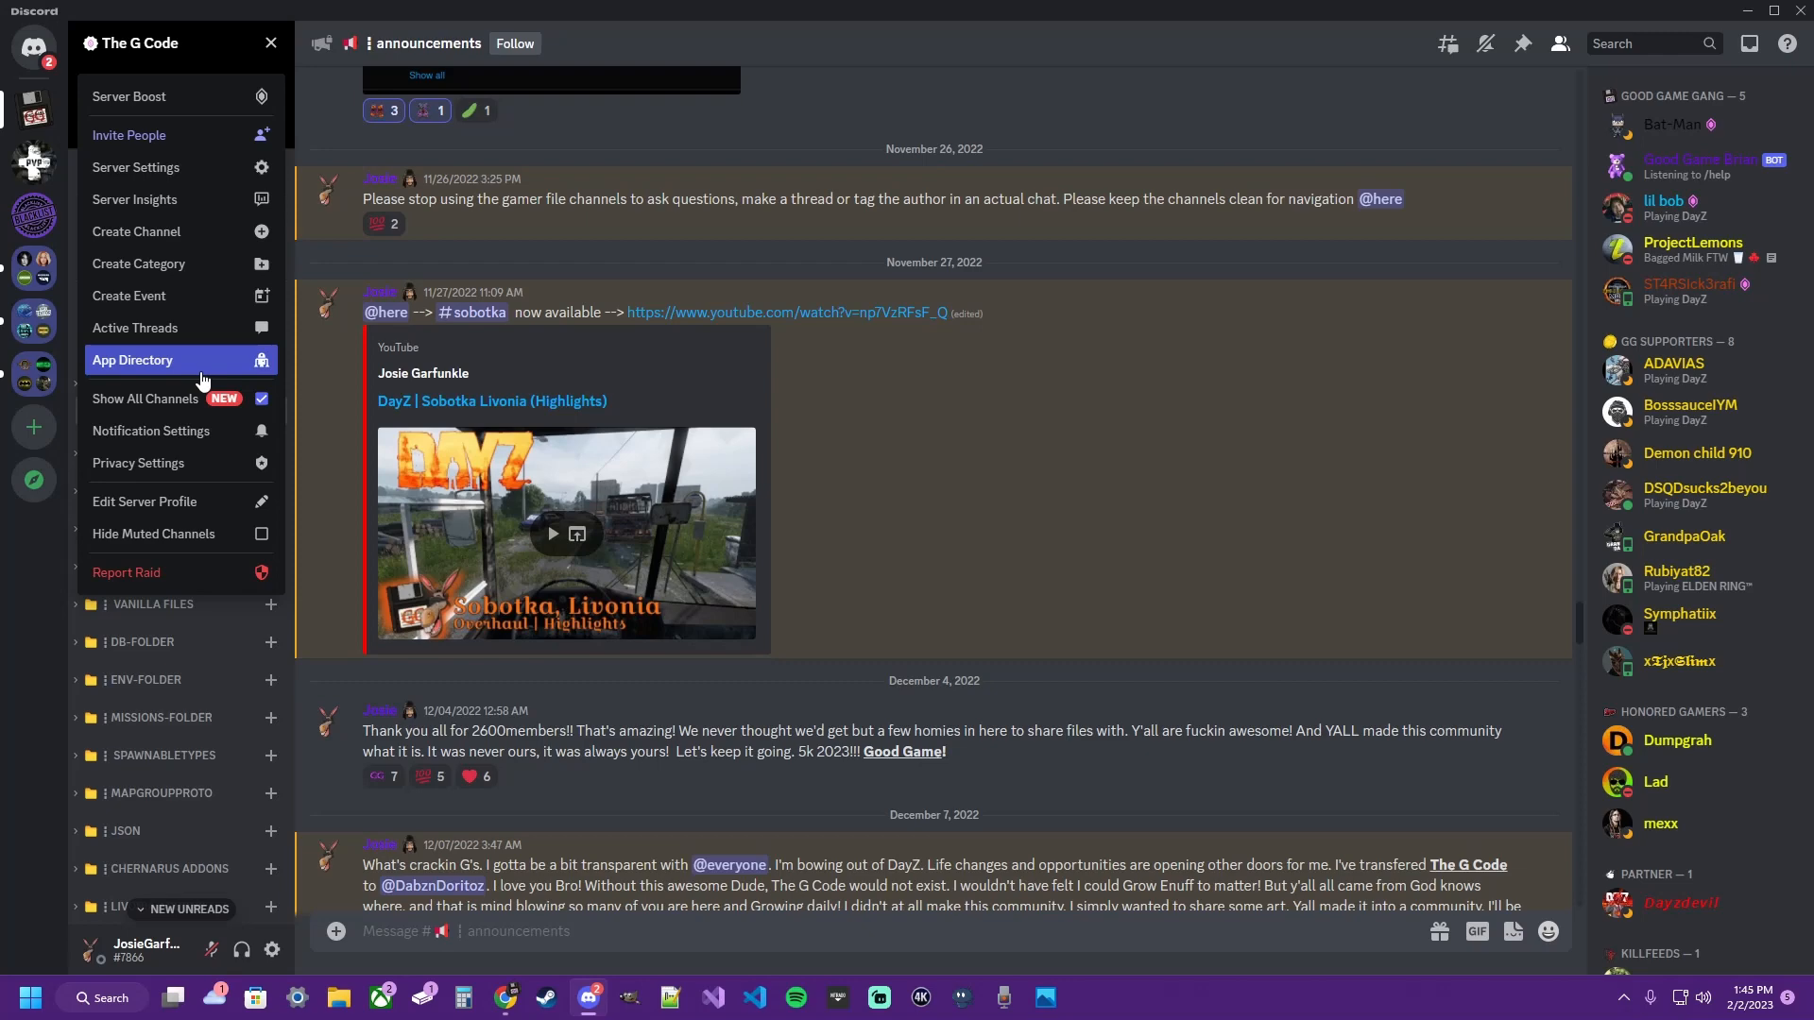
{"action": "mouse_move", "coordinate": [179, 431]}
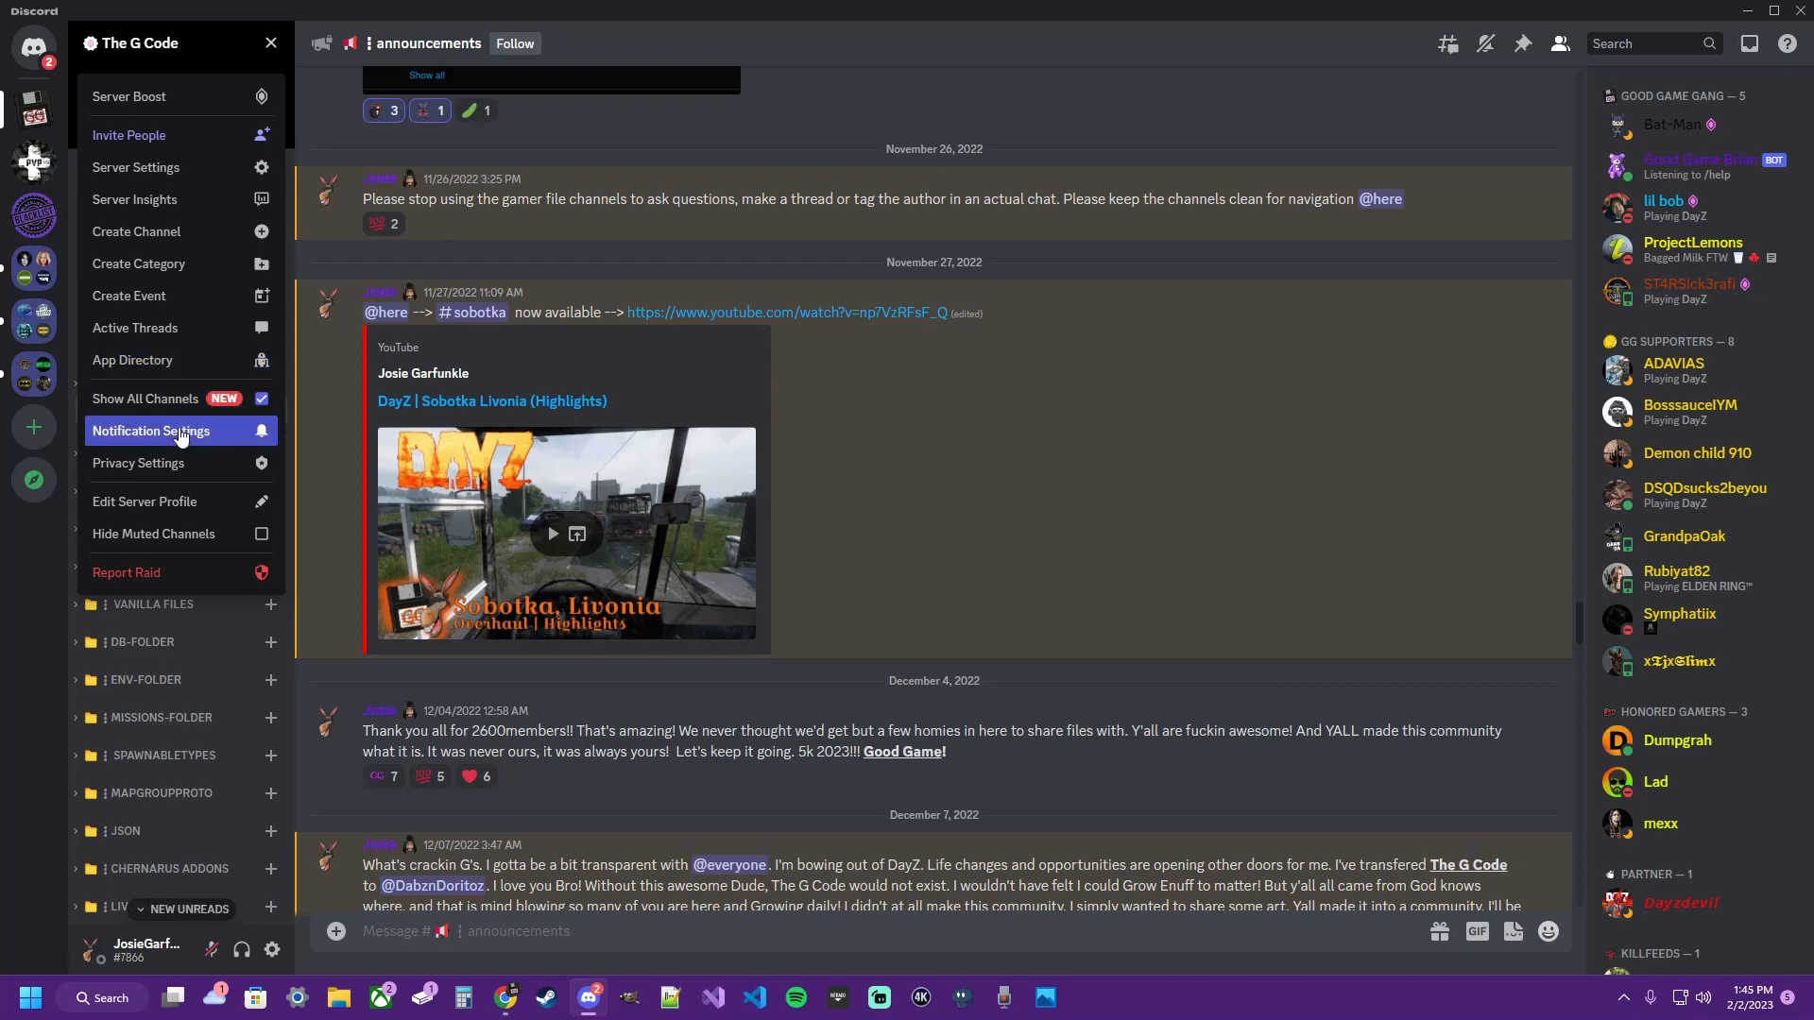
{"action": "left_click", "coordinate": [150, 431]}
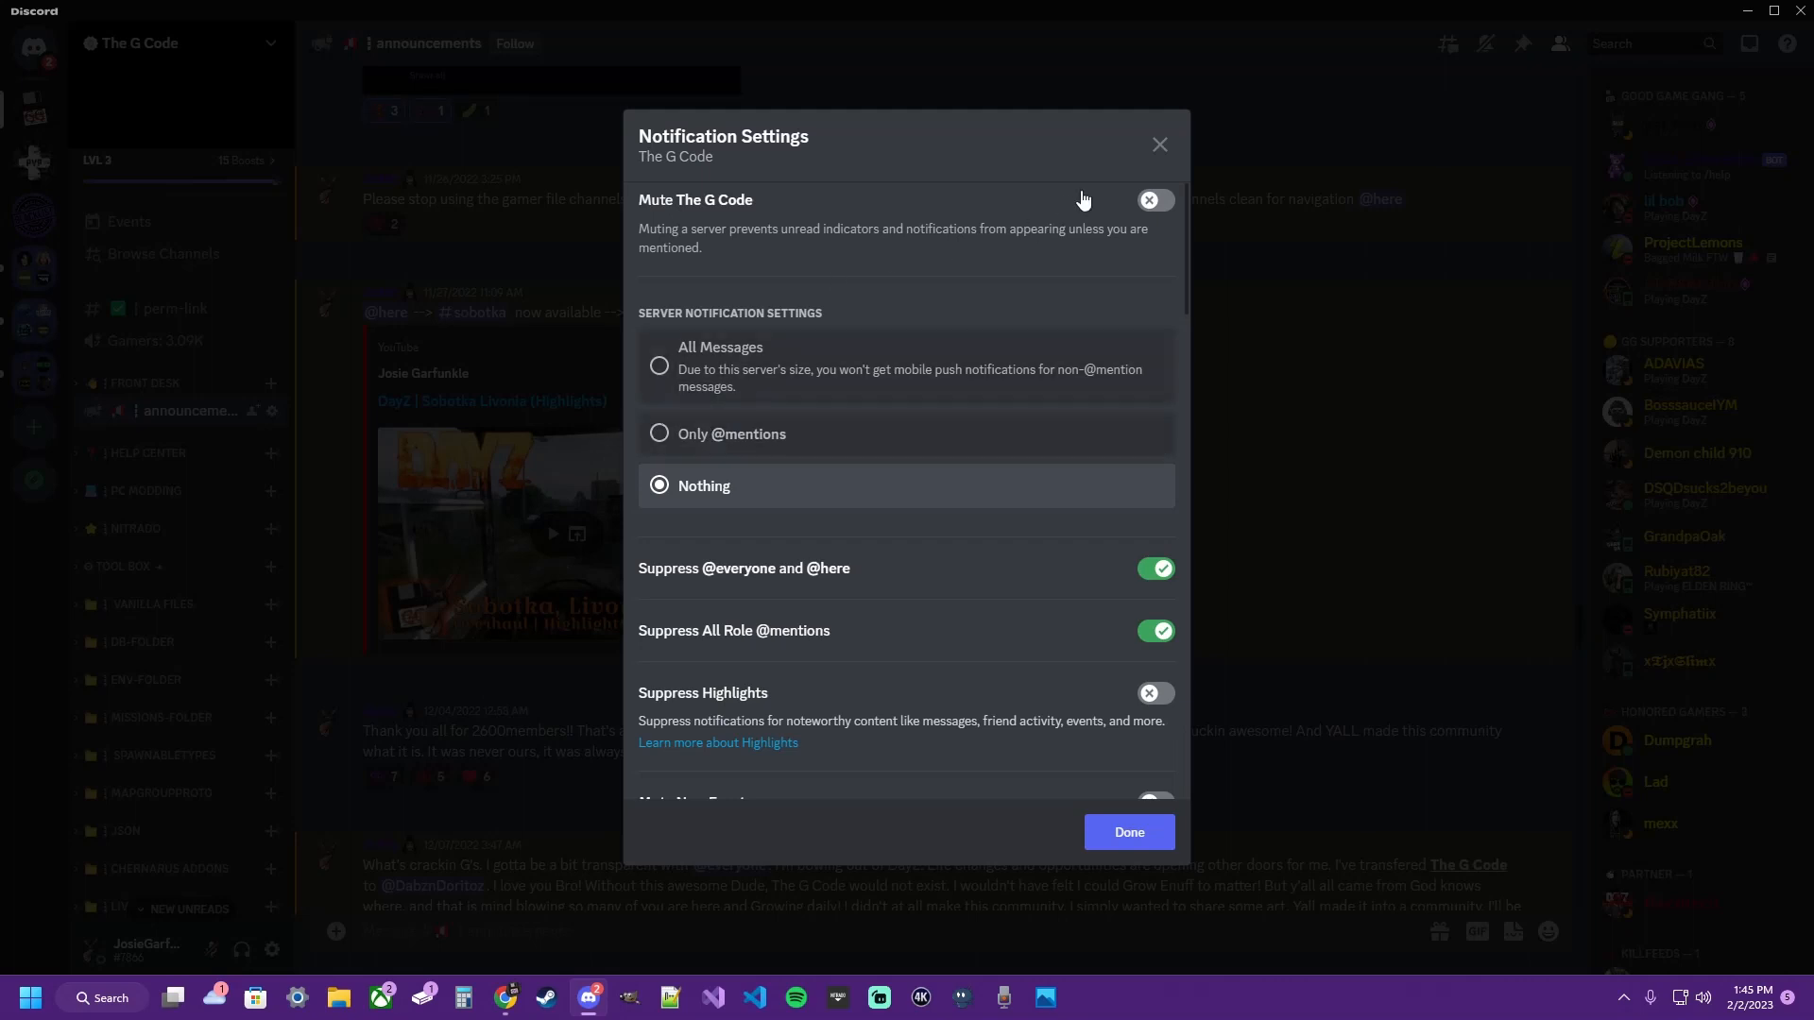
{"action": "left_click", "coordinate": [1153, 199]}
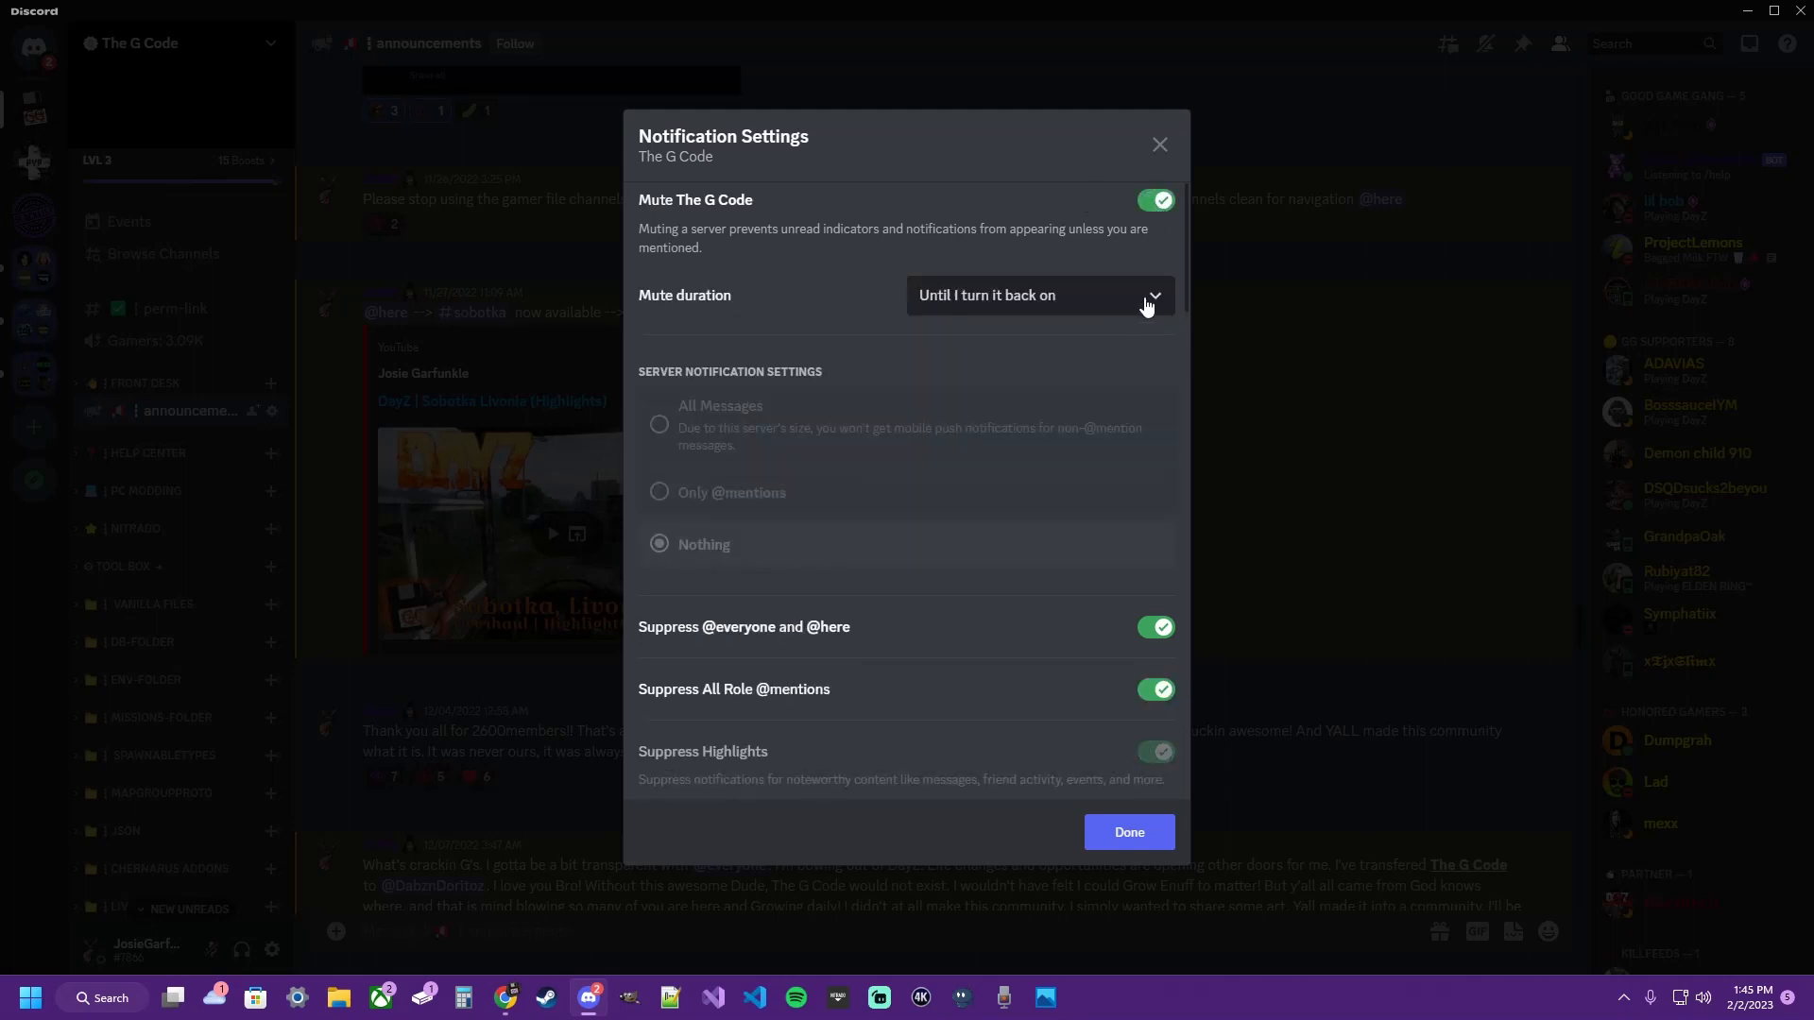
{"action": "mouse_move", "coordinate": [1005, 387]}
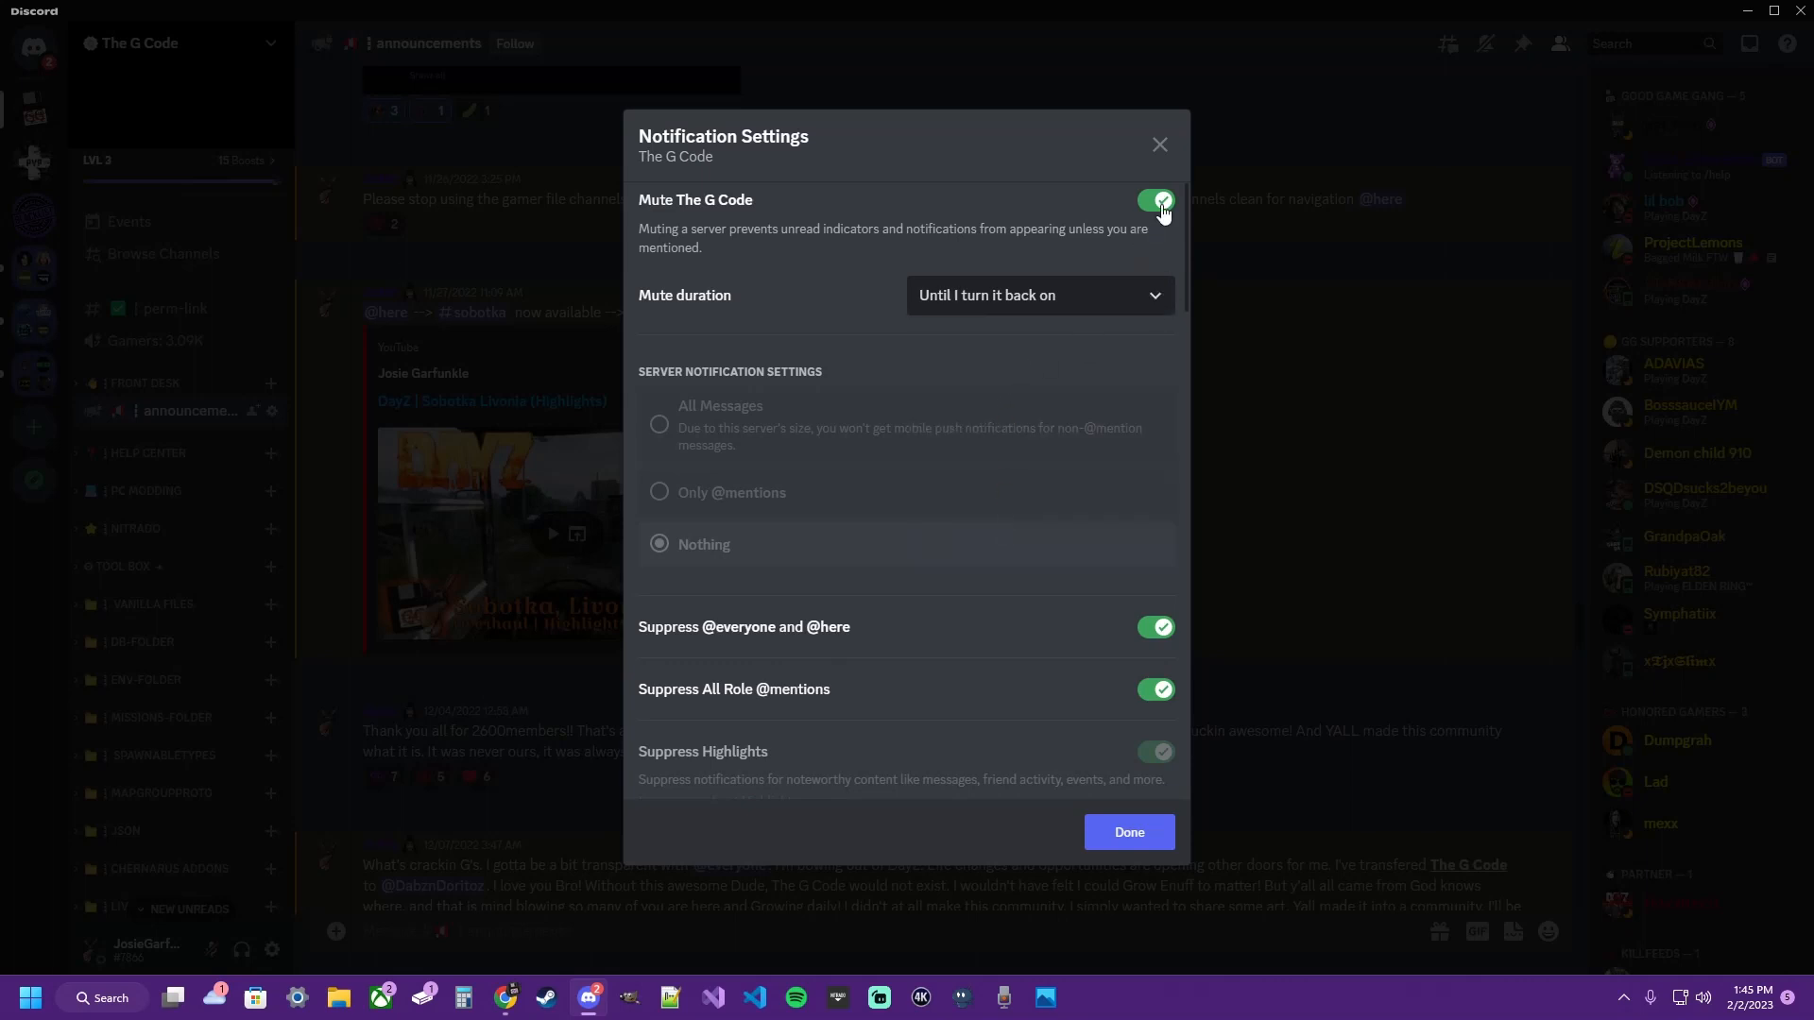
{"action": "left_click", "coordinate": [1156, 200]}
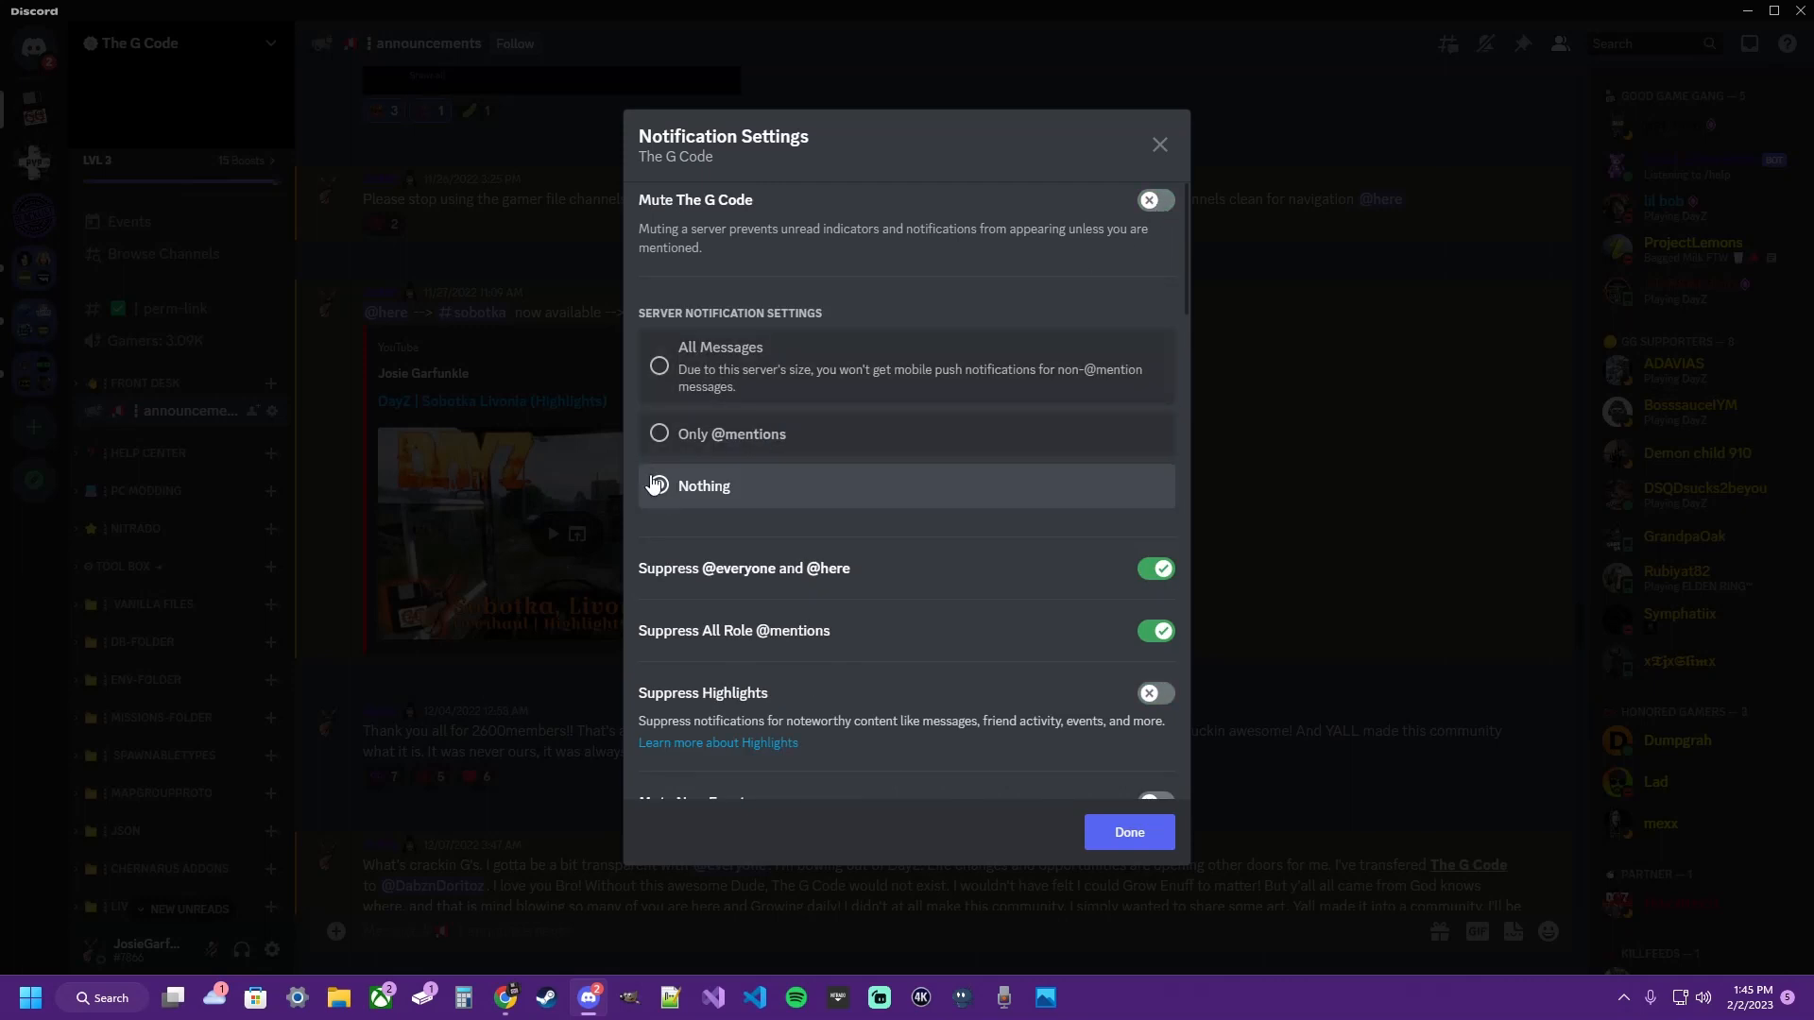
Keep The G Code's notifications at Nothing and save the settings with Done.
{"action": "left_click", "coordinate": [659, 485]}
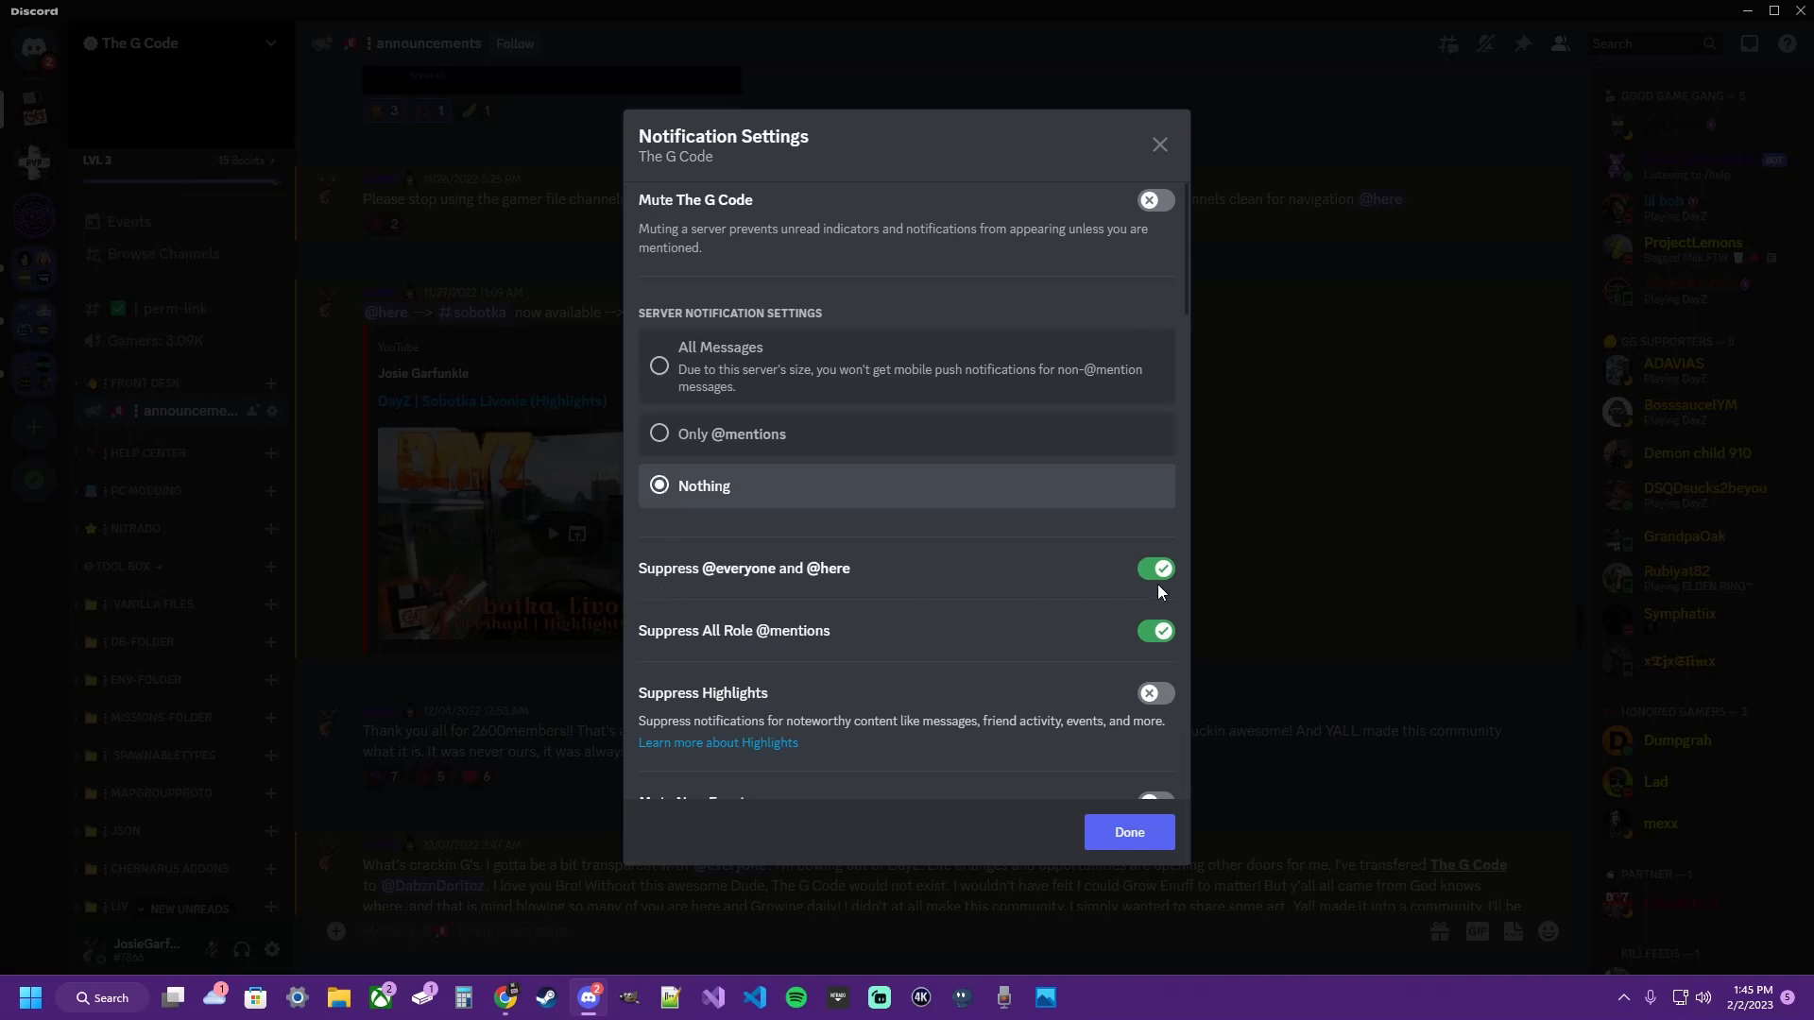
{"action": "mouse_move", "coordinate": [740, 597]}
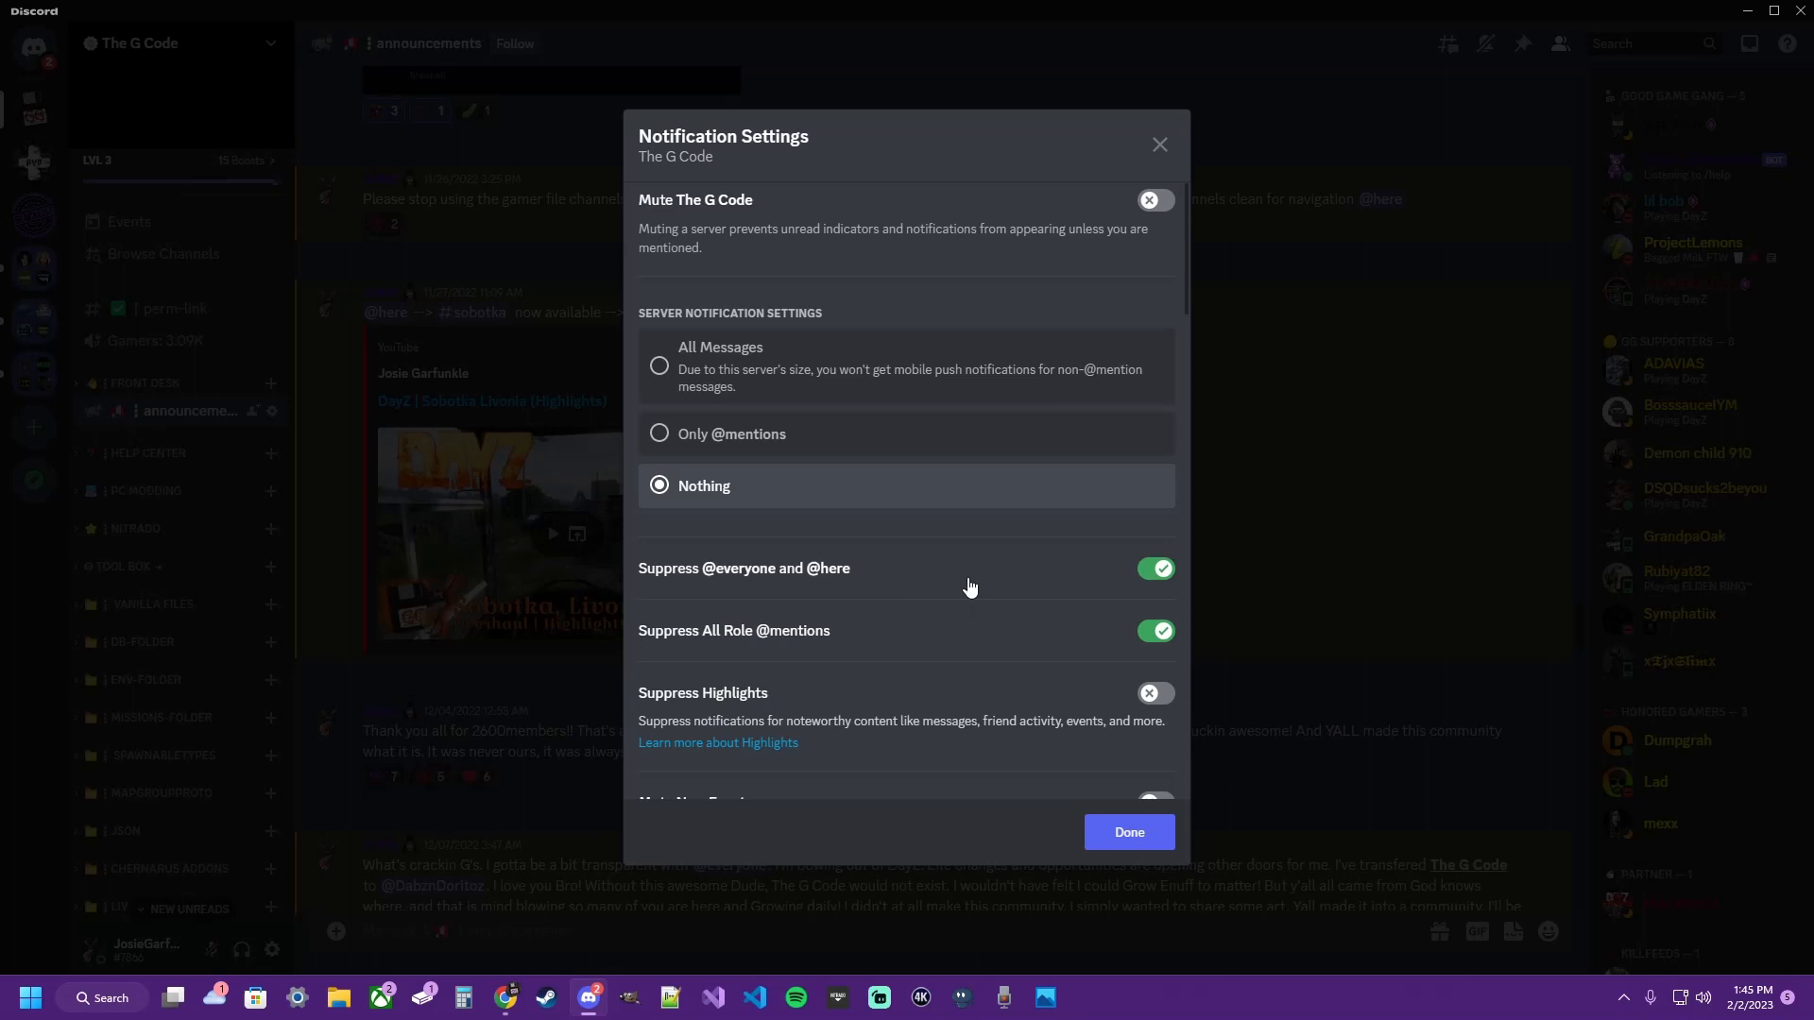
{"action": "mouse_move", "coordinate": [978, 584]}
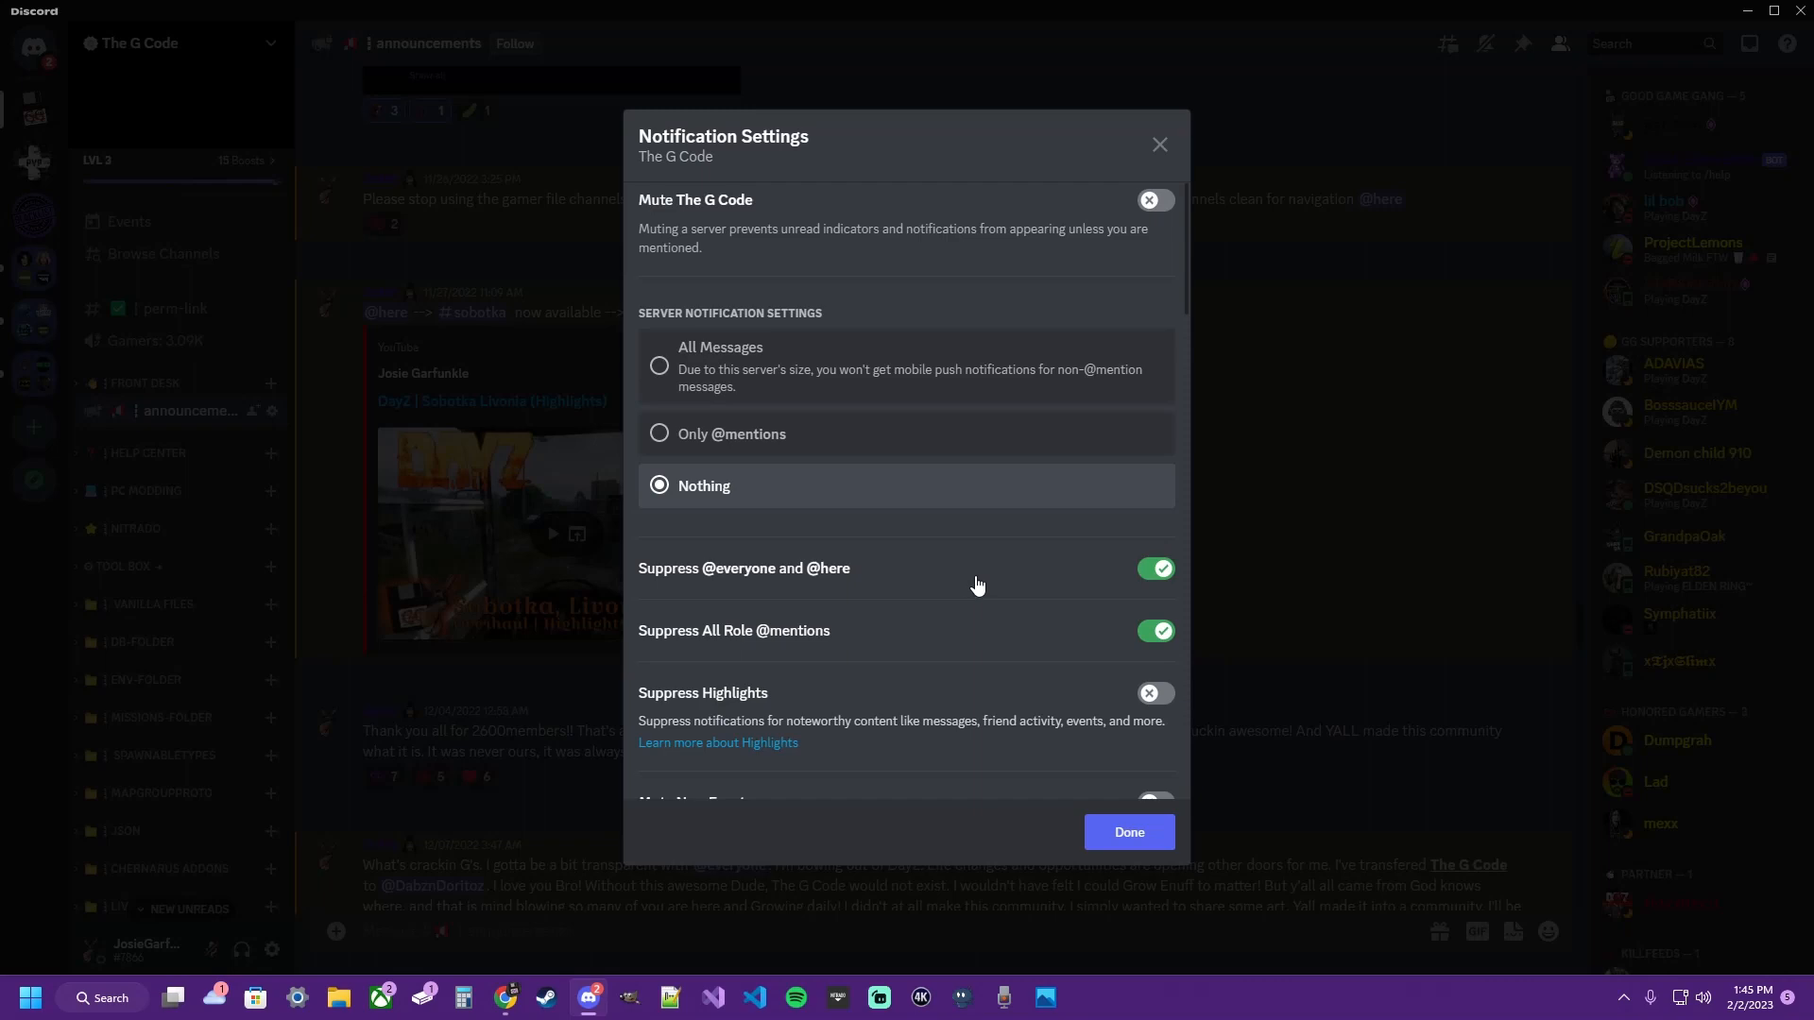
{"action": "left_click", "coordinate": [1128, 832]}
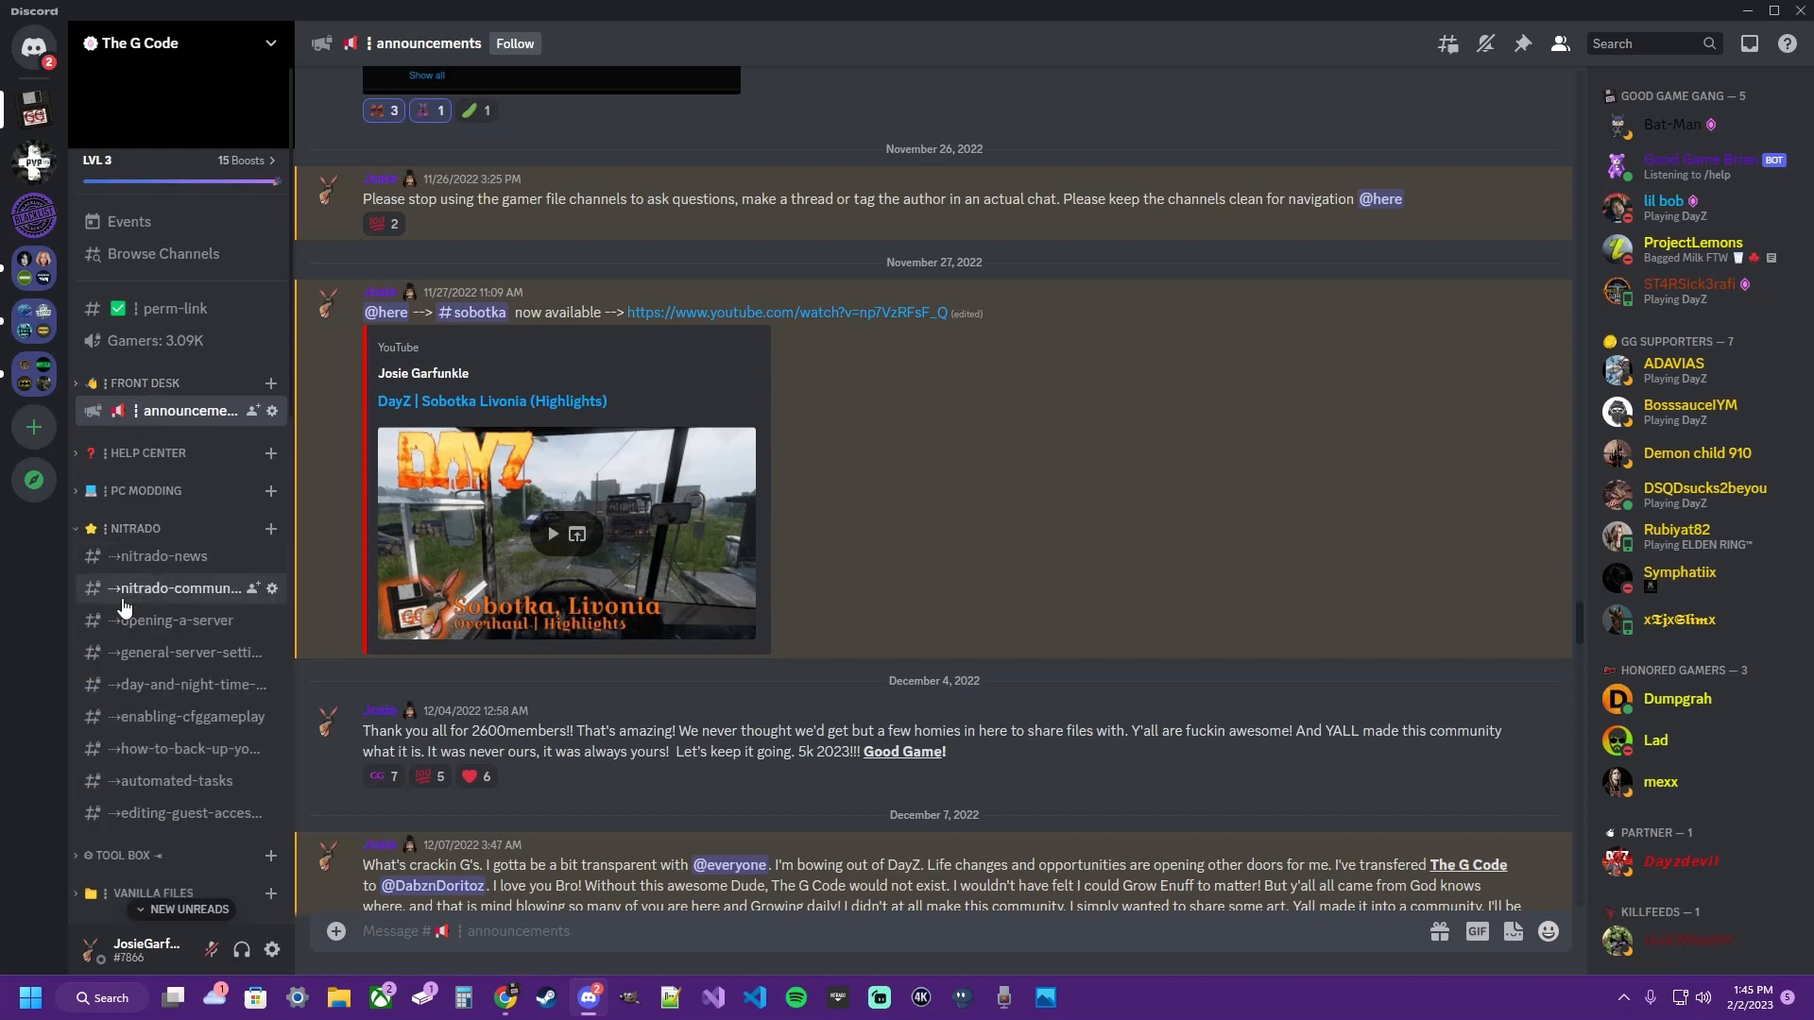
Bring up the options menu for the PC MODDING category.
{"action": "right_click", "coordinate": [148, 491]}
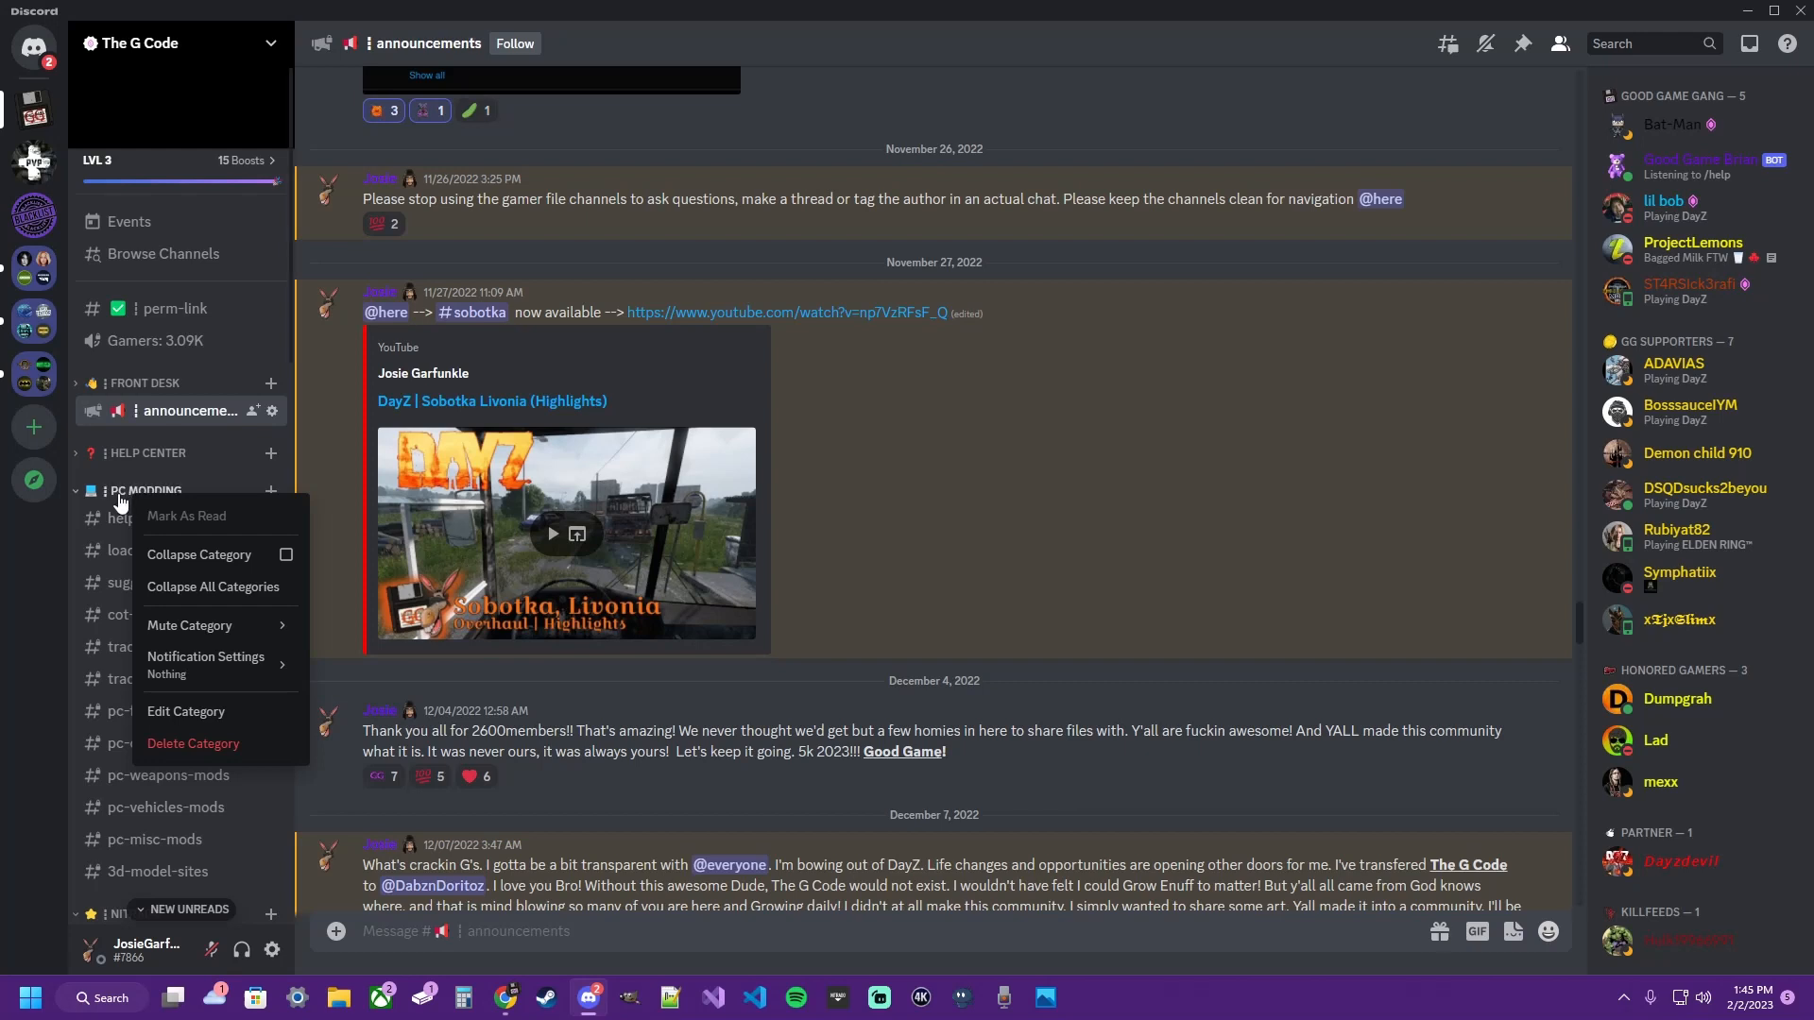
{"action": "mouse_move", "coordinate": [213, 587]}
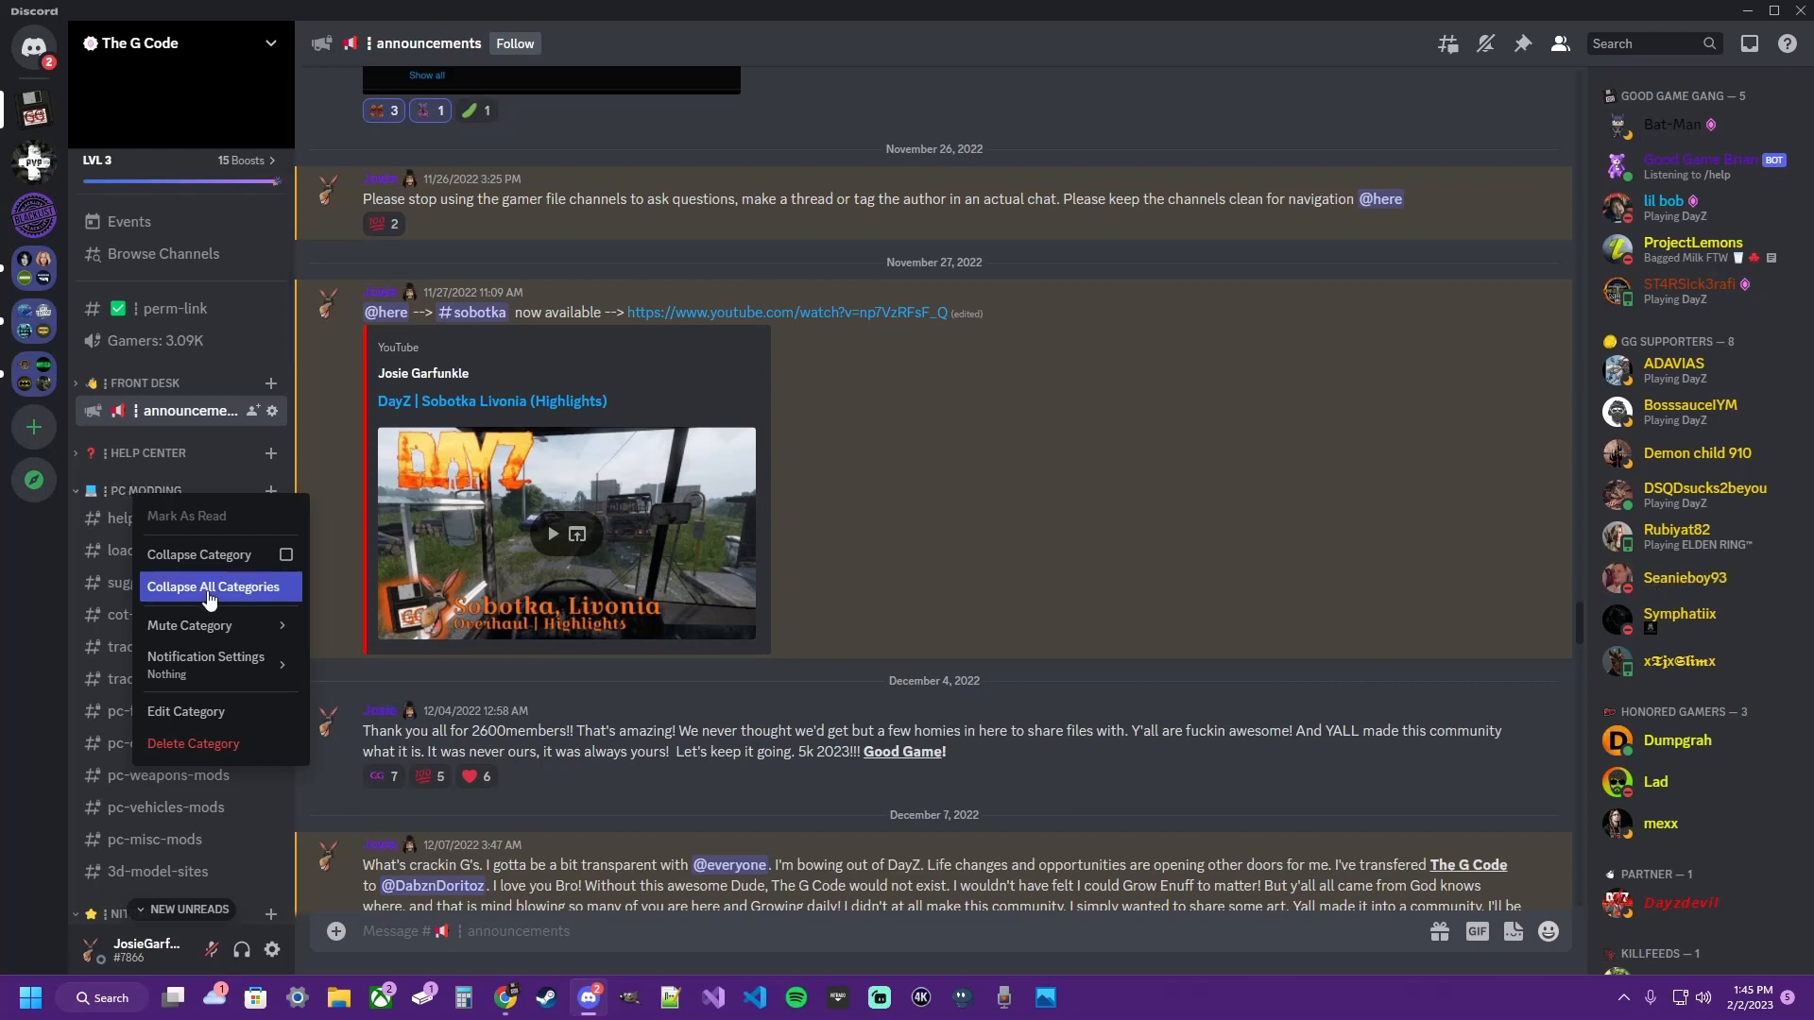
{"action": "mouse_move", "coordinate": [189, 625]}
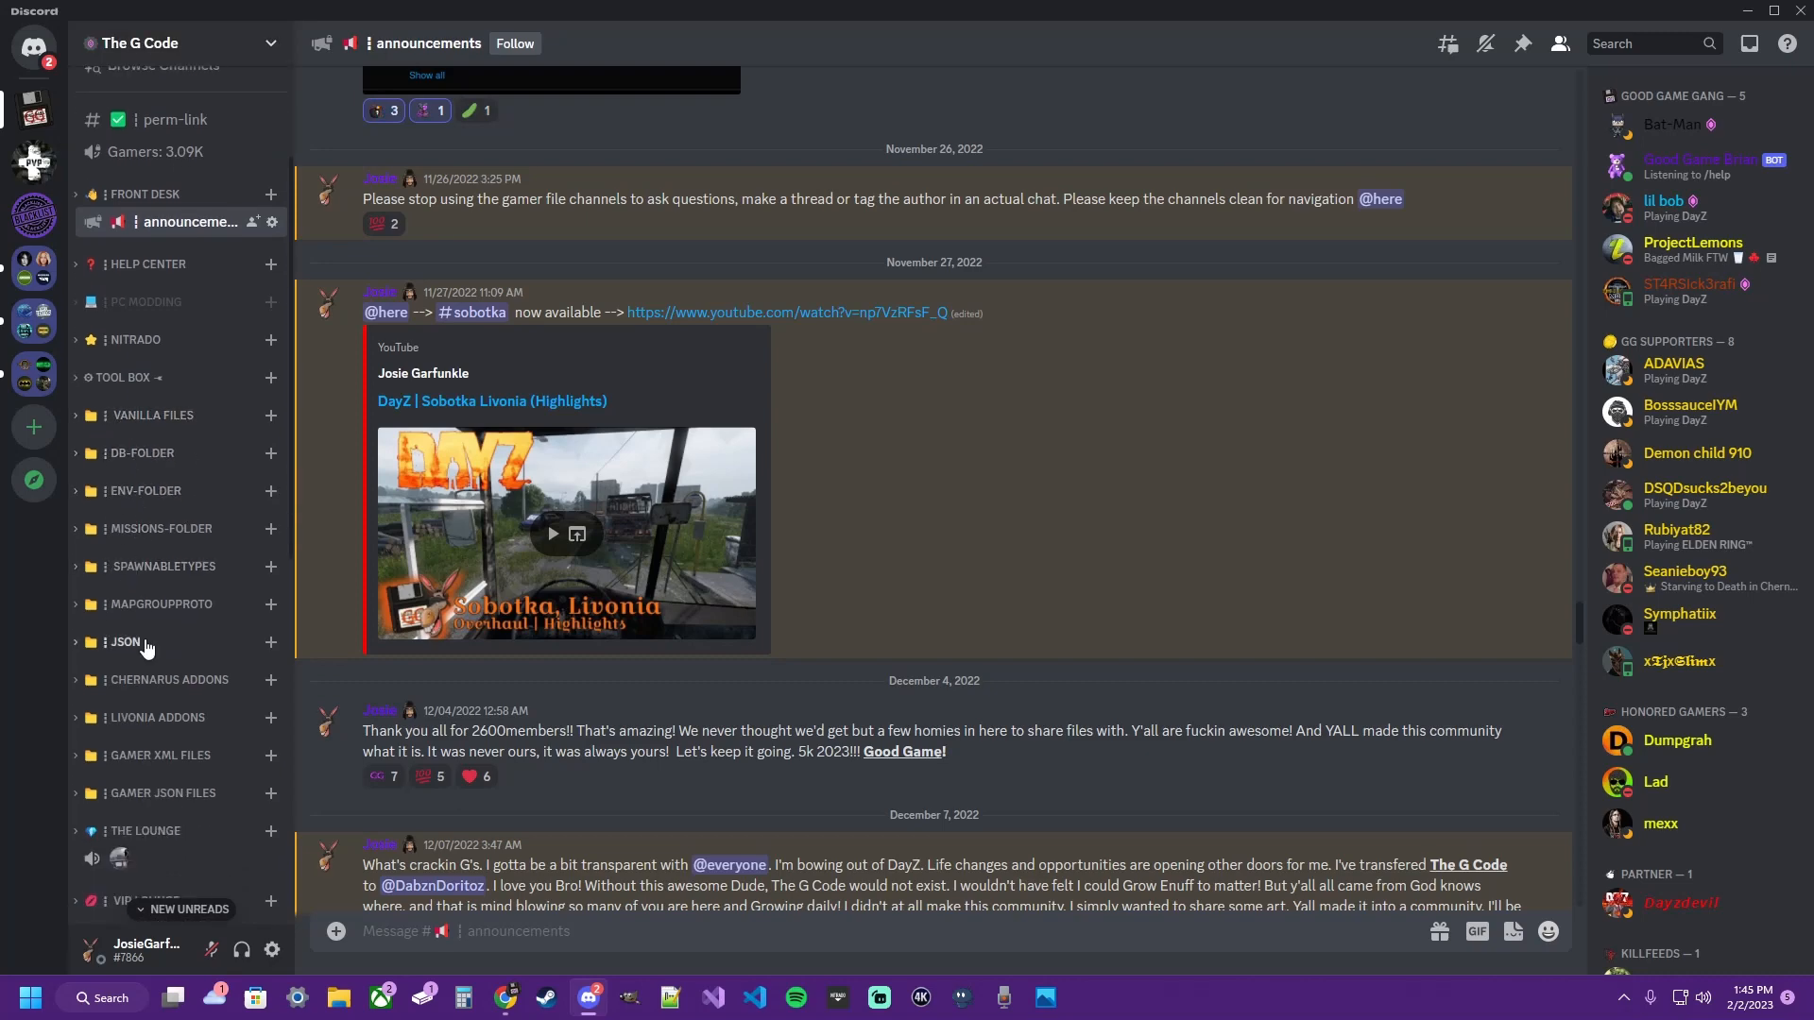
Expand the DB-FOLDER category and open the types channel, then types-extras.
{"action": "left_click", "coordinate": [174, 42]}
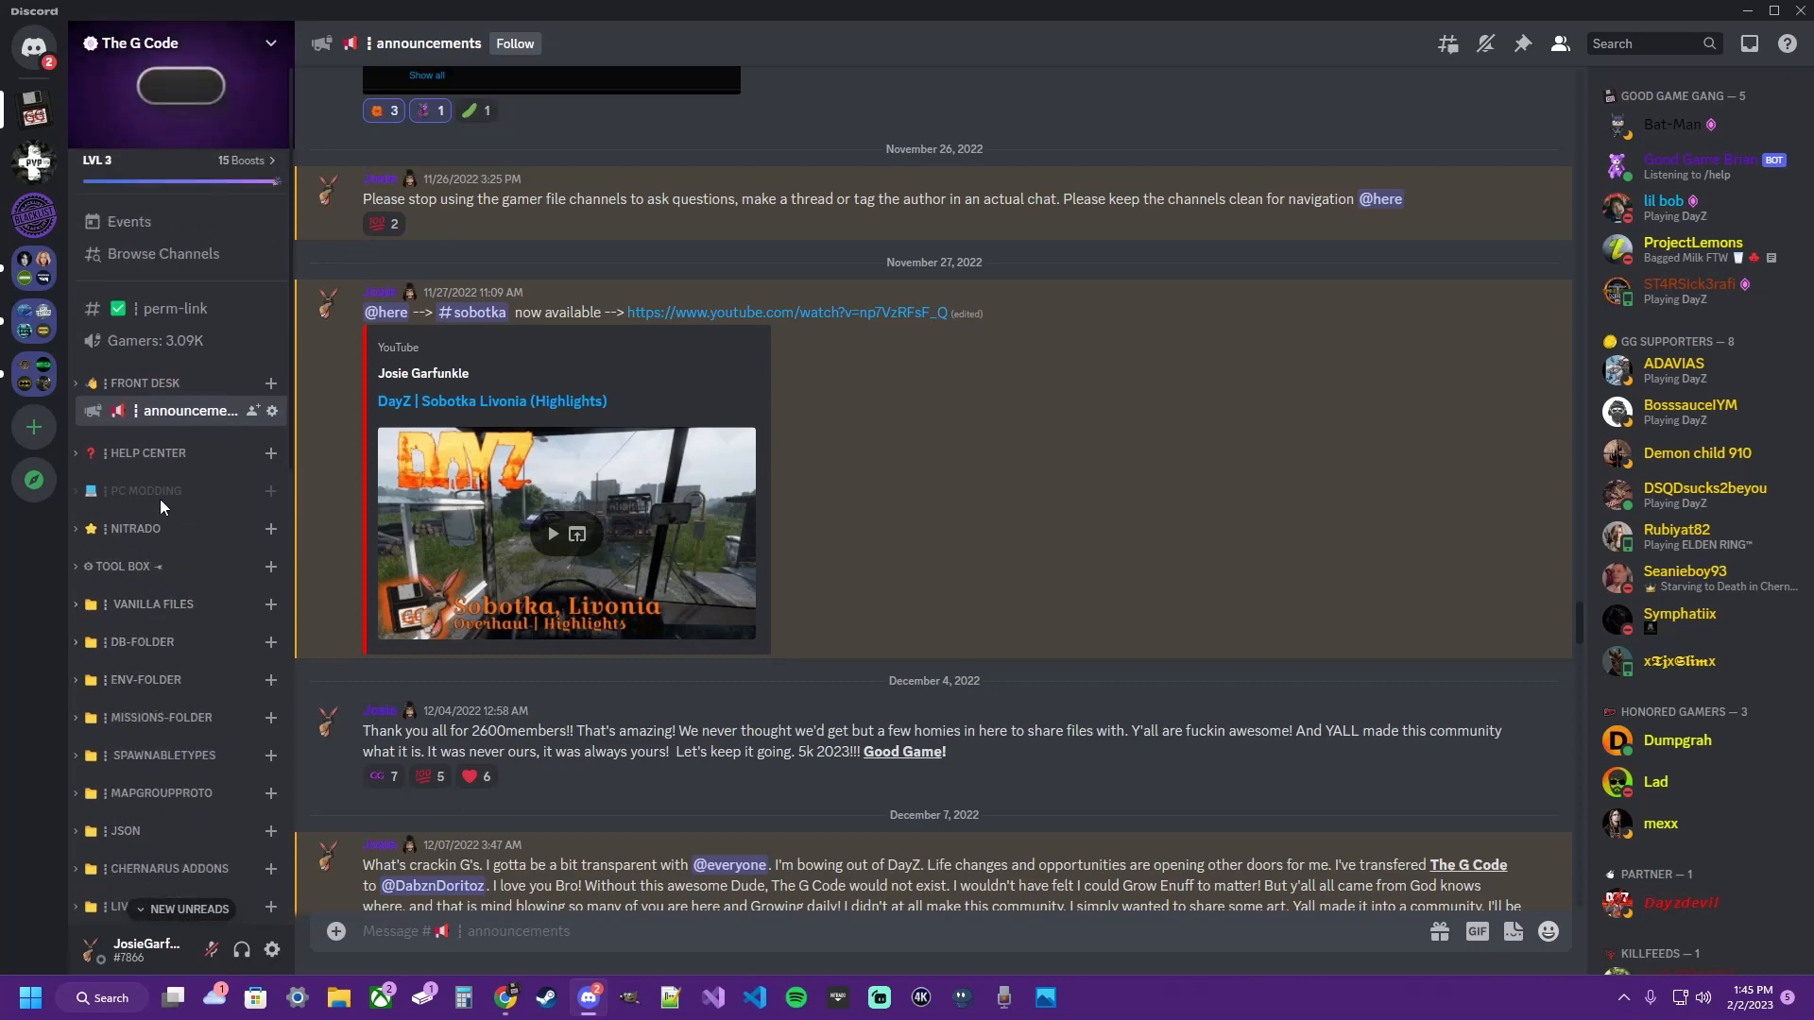
{"action": "left_click", "coordinate": [141, 640]}
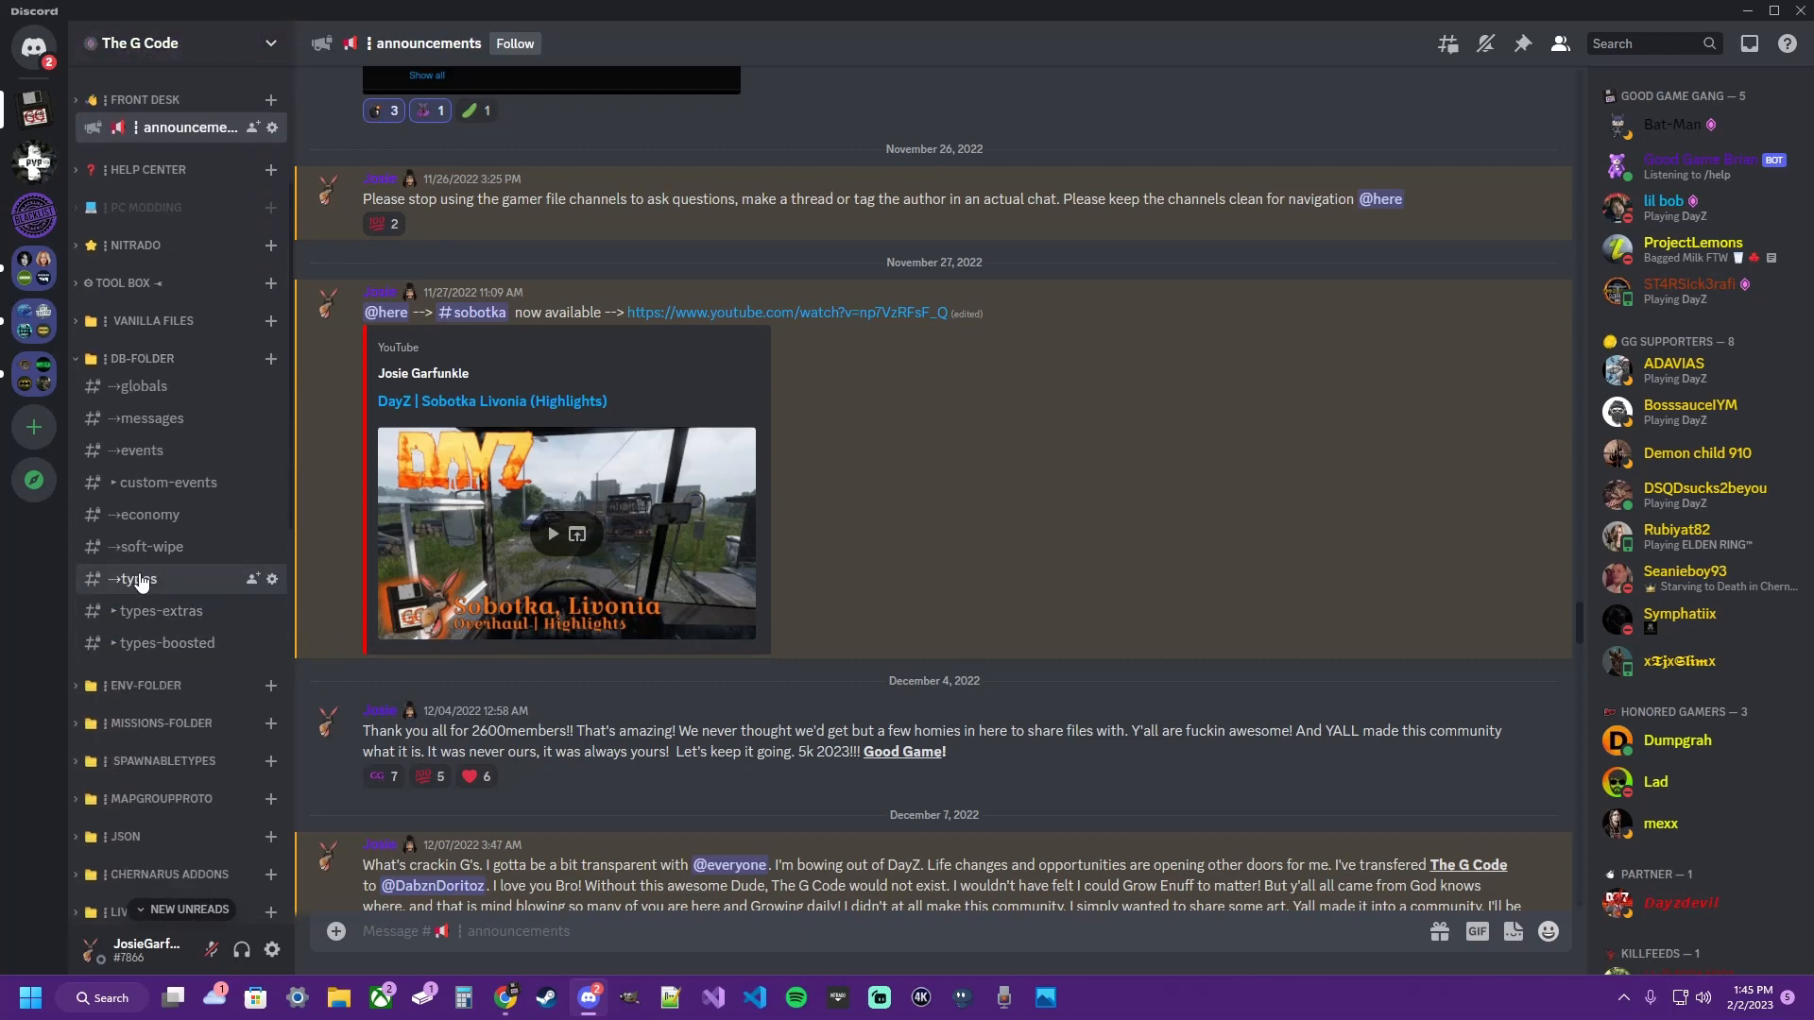
{"action": "left_click", "coordinate": [139, 579]}
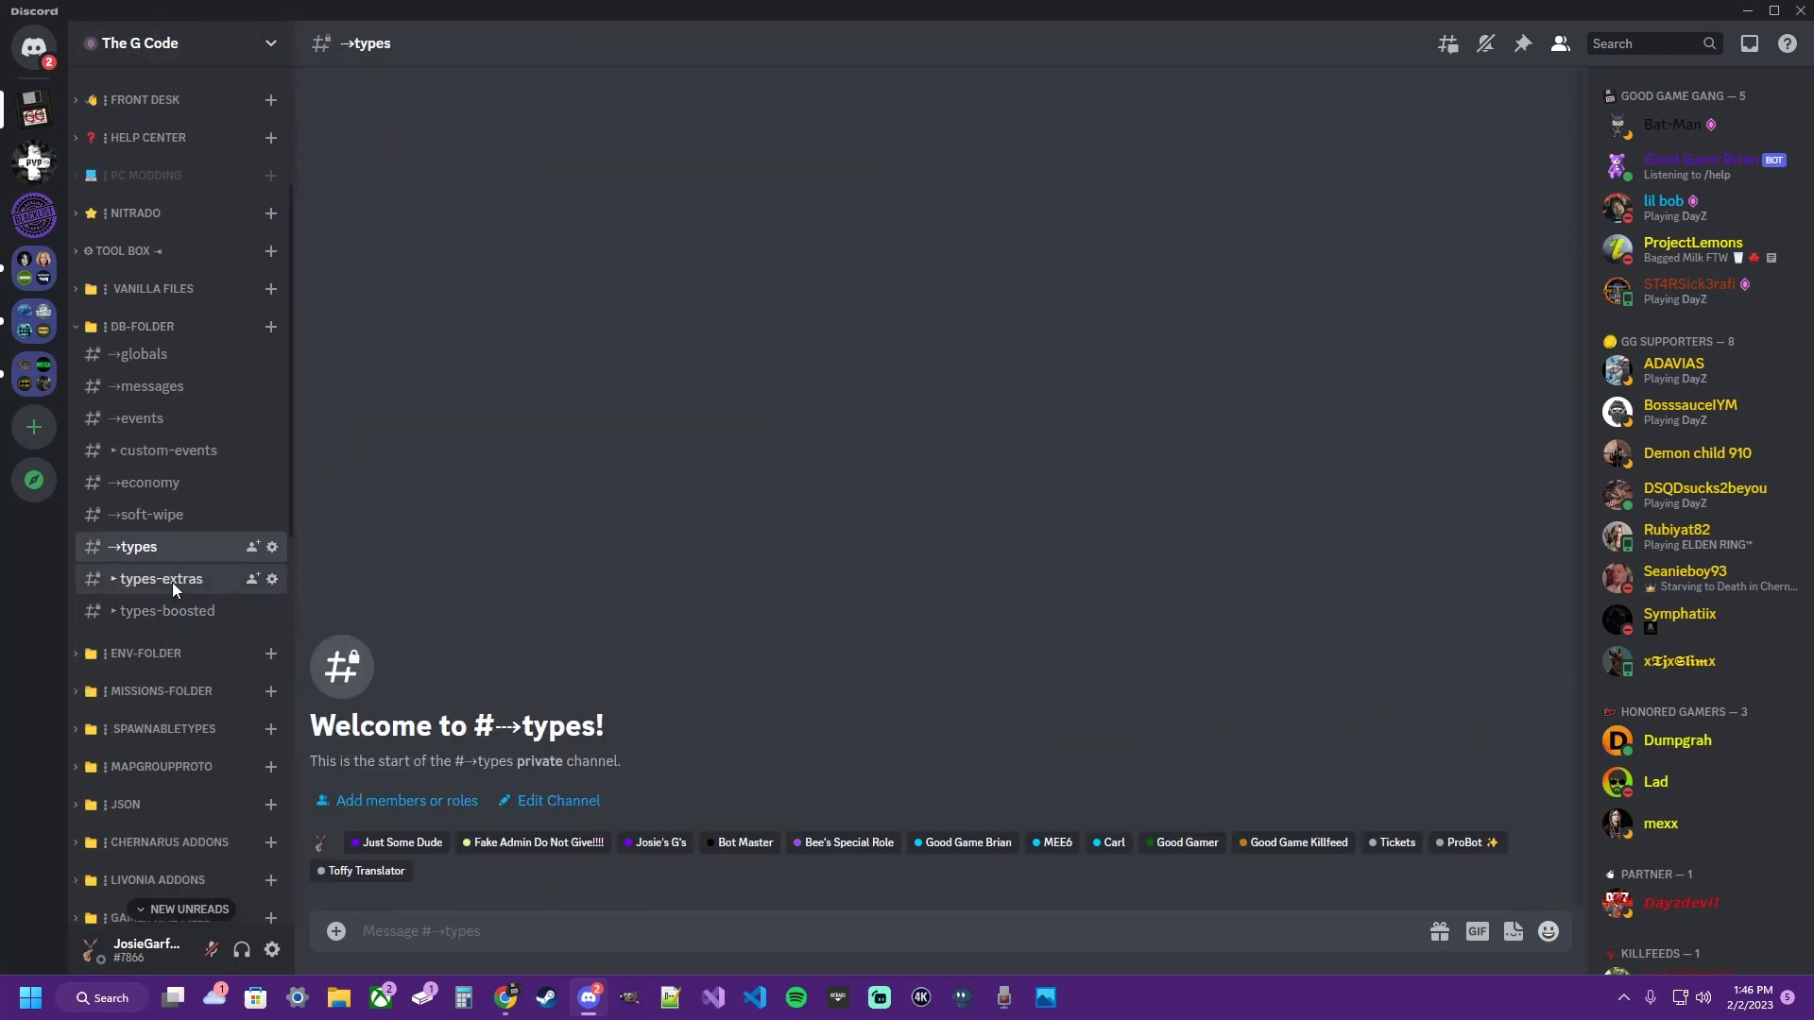
{"action": "left_click", "coordinate": [159, 579]}
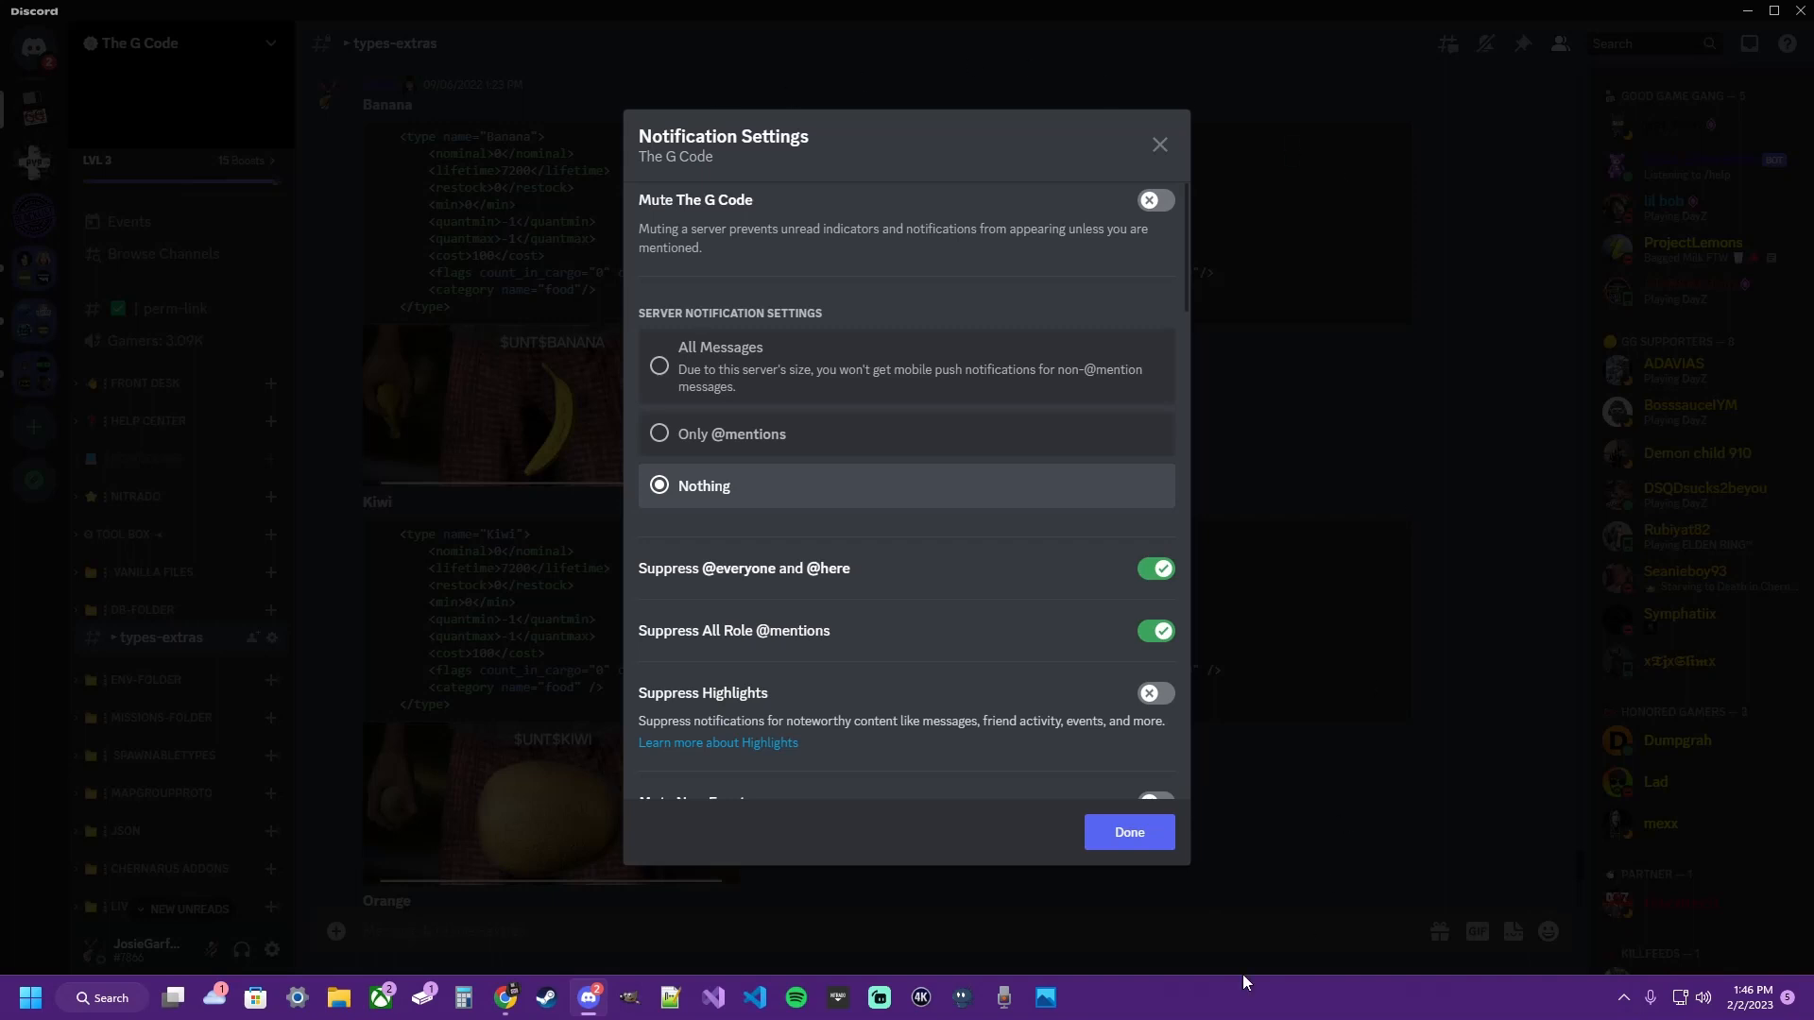
{"action": "mouse_move", "coordinate": [1226, 250]}
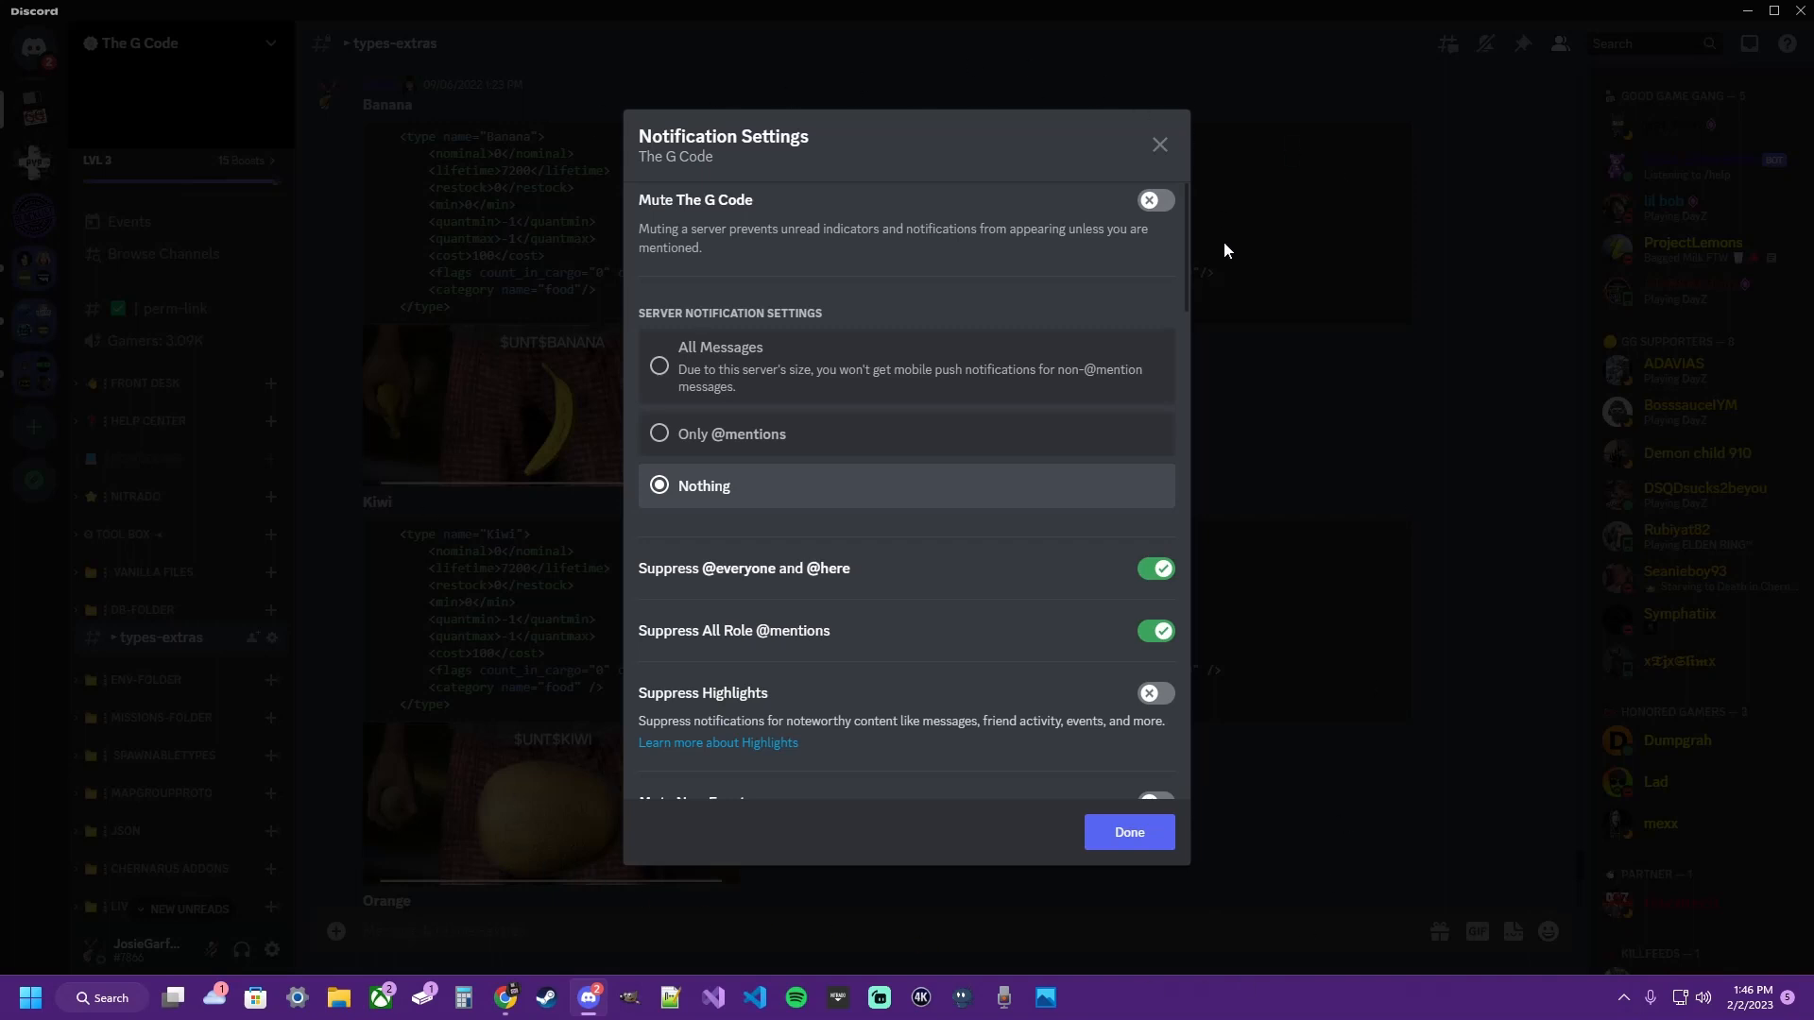